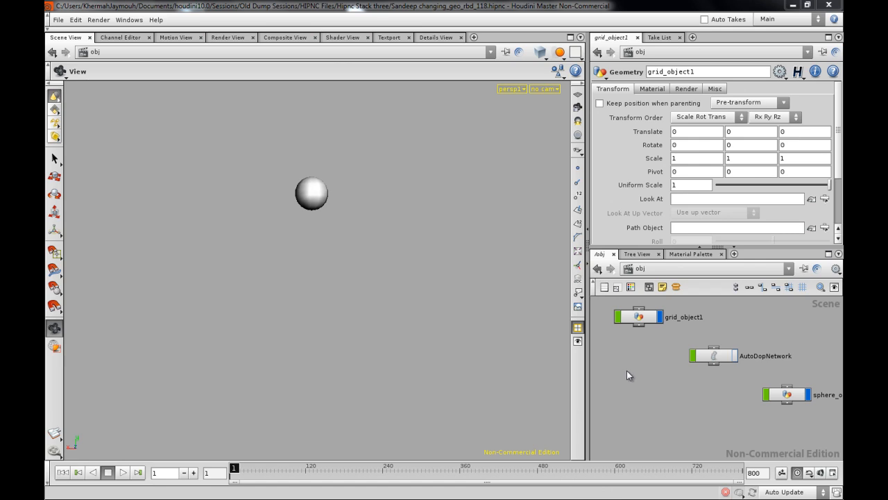
{"action": "mouse_move", "coordinate": [363, 346]}
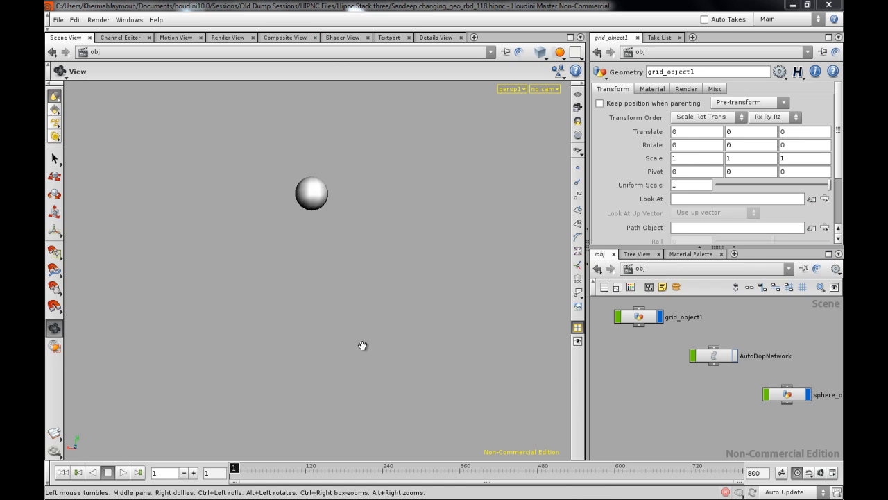
{"action": "mouse_move", "coordinate": [298, 271]}
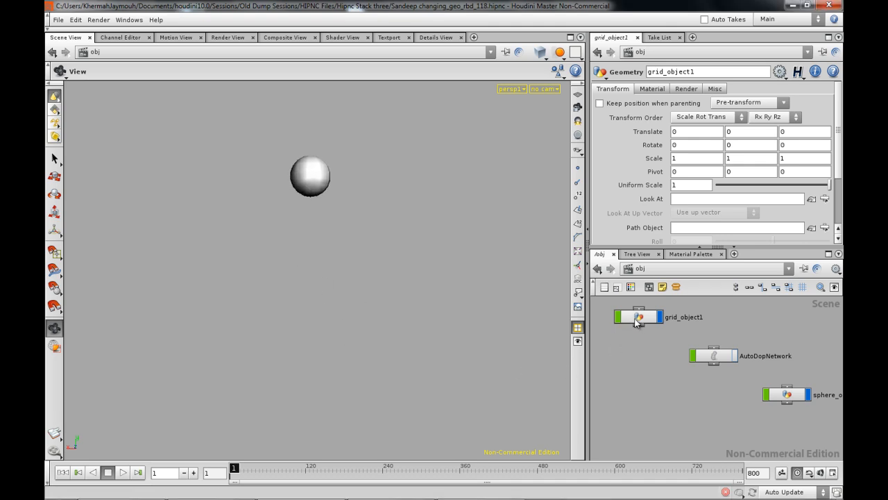
Open the saved forum thread on converting forming geometry to RBD and scroll through it
{"action": "double_click", "coordinate": [639, 317]}
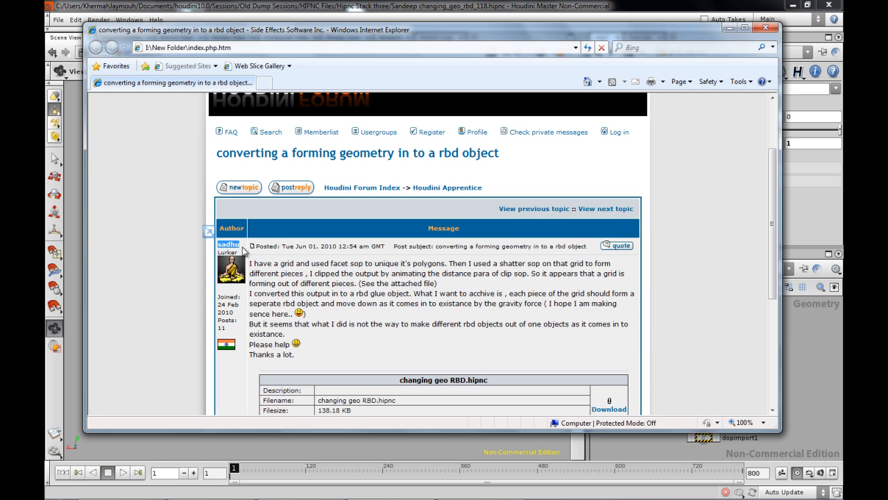
{"action": "mouse_move", "coordinate": [315, 318]}
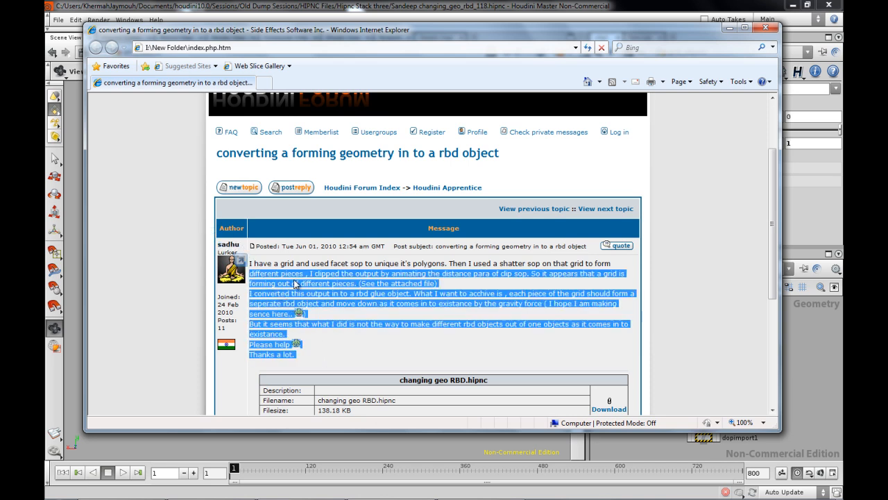
{"action": "scroll", "scroll_direction": "down", "scroll_amount": 3}
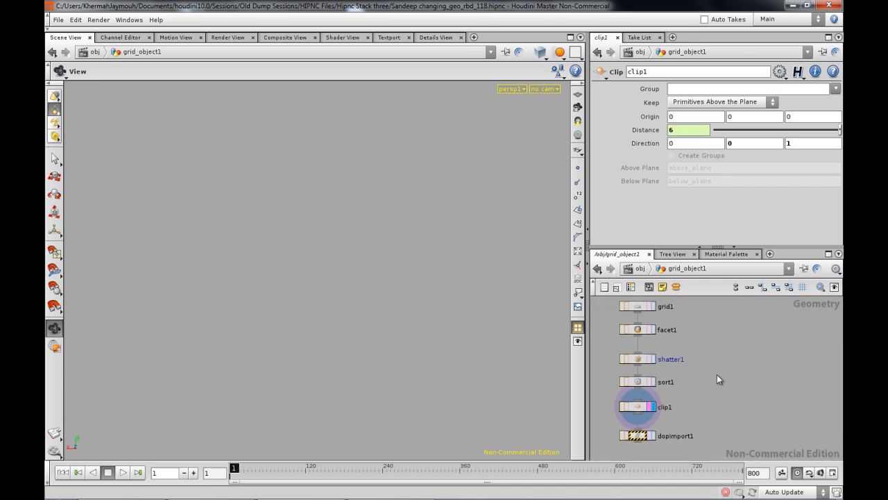
{"action": "mouse_move", "coordinate": [720, 381]}
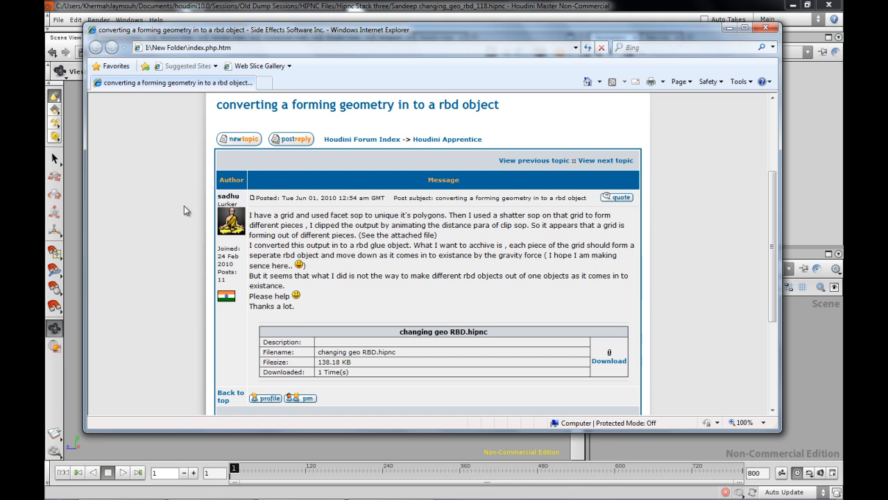
{"action": "mouse_move", "coordinate": [166, 258]}
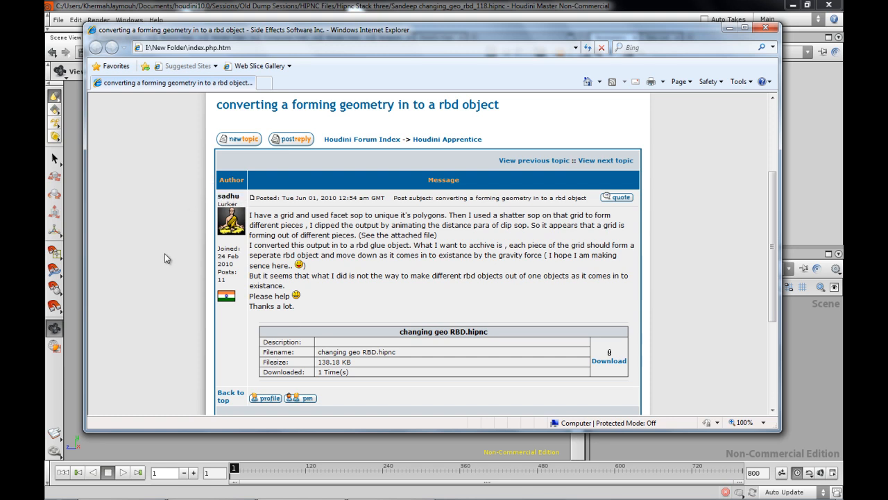
{"action": "mouse_move", "coordinate": [267, 215]}
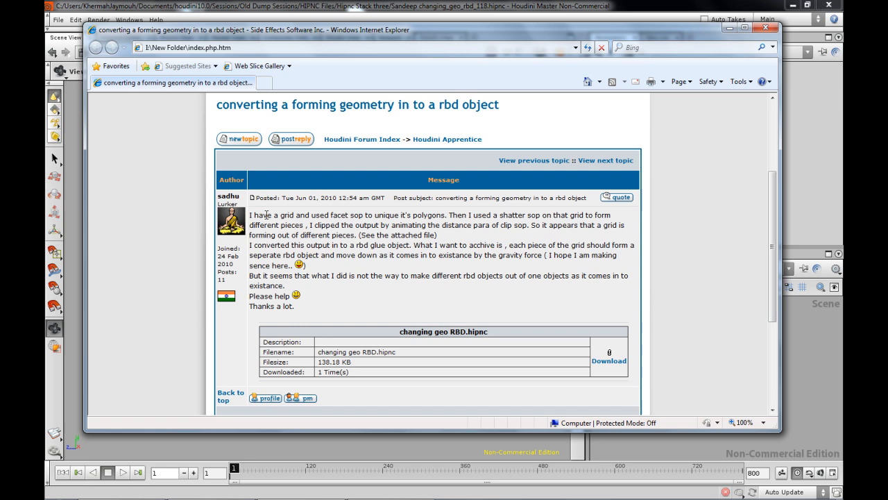
Enlarge the forum post and highlight words like 'grid' and 'facet' while reading
{"action": "double_click", "coordinate": [286, 214]}
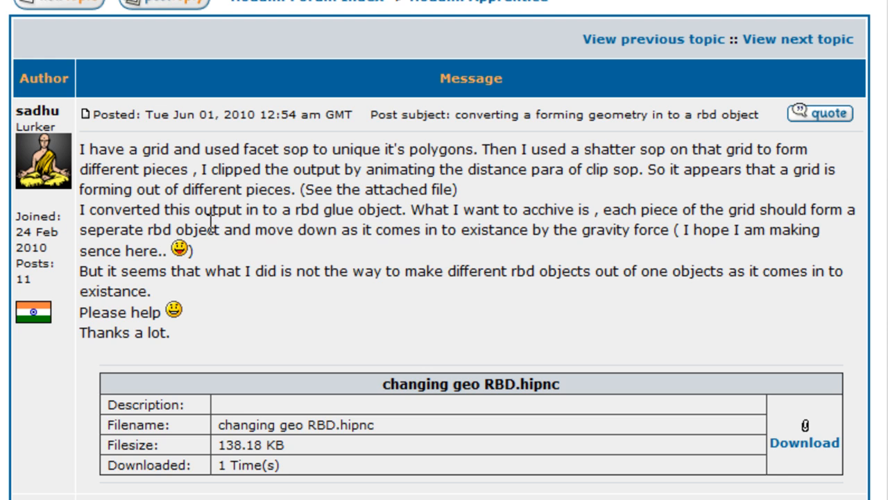
{"action": "mouse_move", "coordinate": [179, 151]}
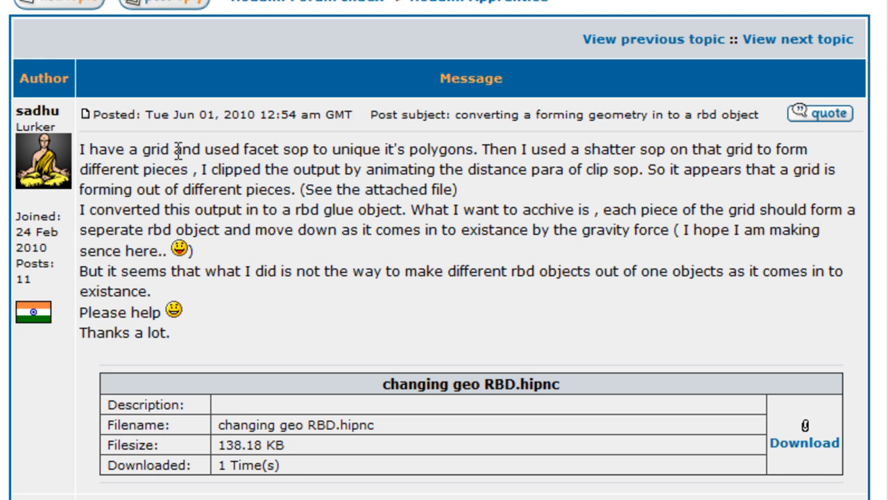
{"action": "double_click", "coordinate": [159, 150]}
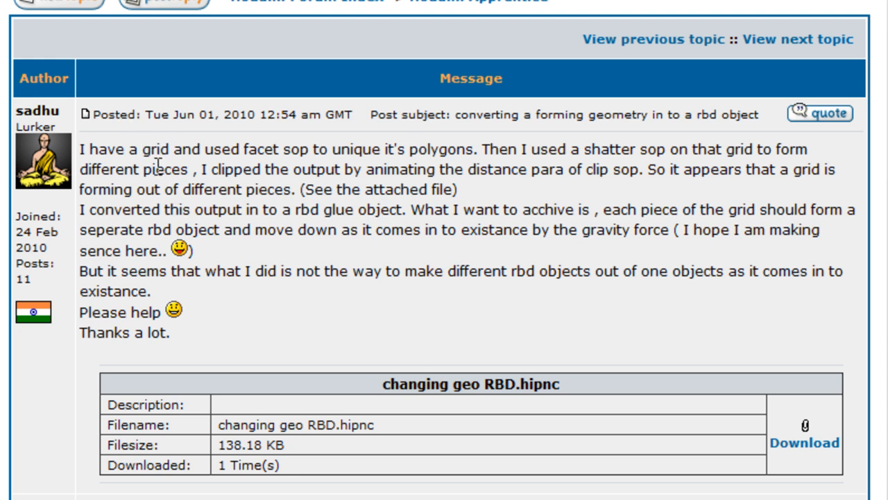
{"action": "double_click", "coordinate": [155, 148]}
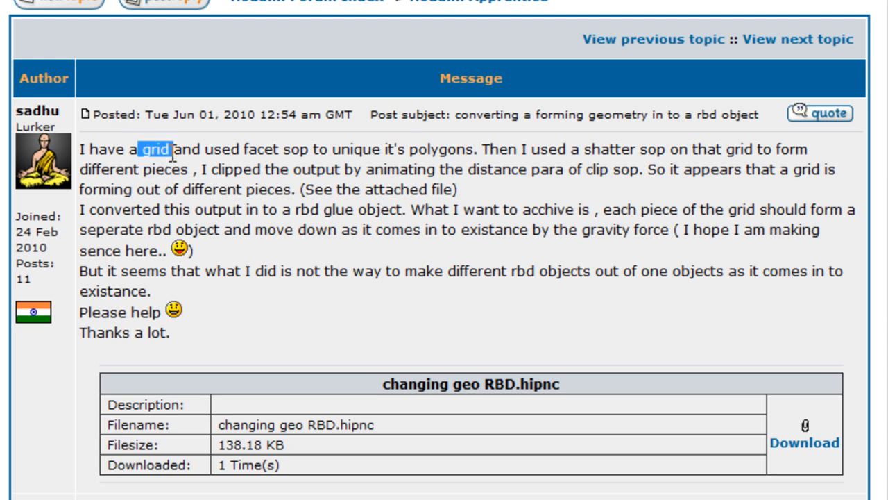
{"action": "double_click", "coordinate": [260, 149]}
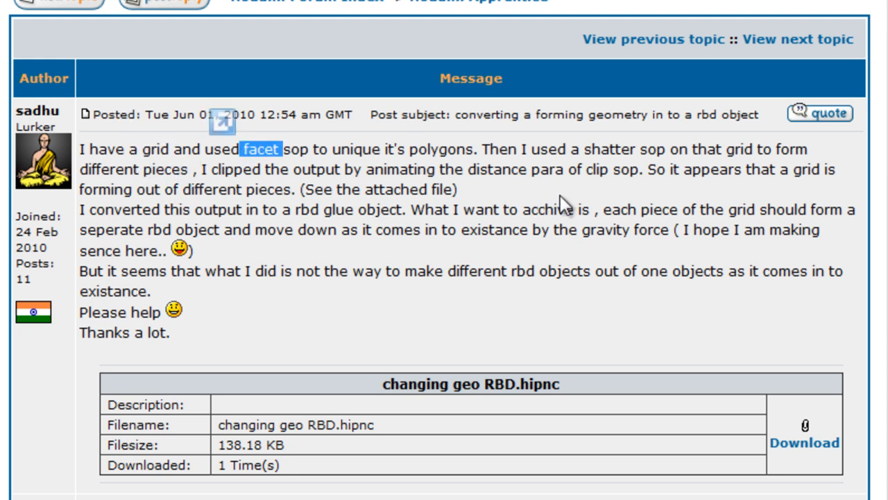
{"action": "mouse_move", "coordinate": [138, 229]}
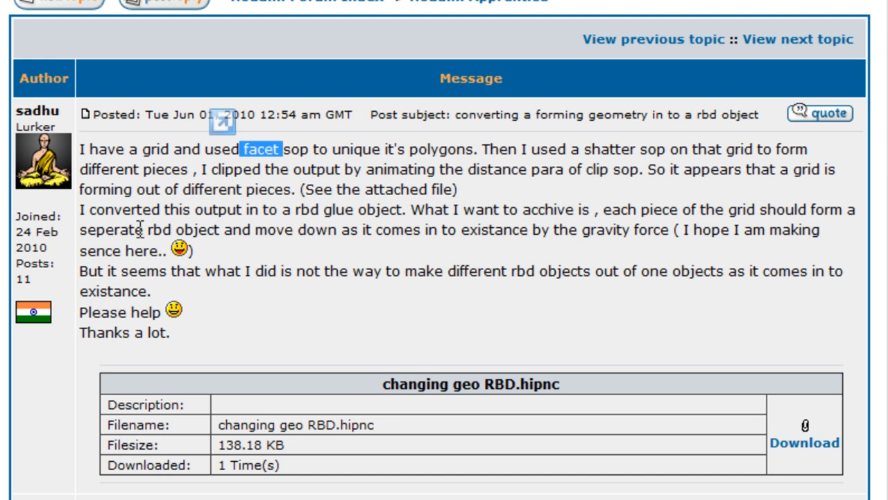
{"action": "mouse_move", "coordinate": [735, 233]}
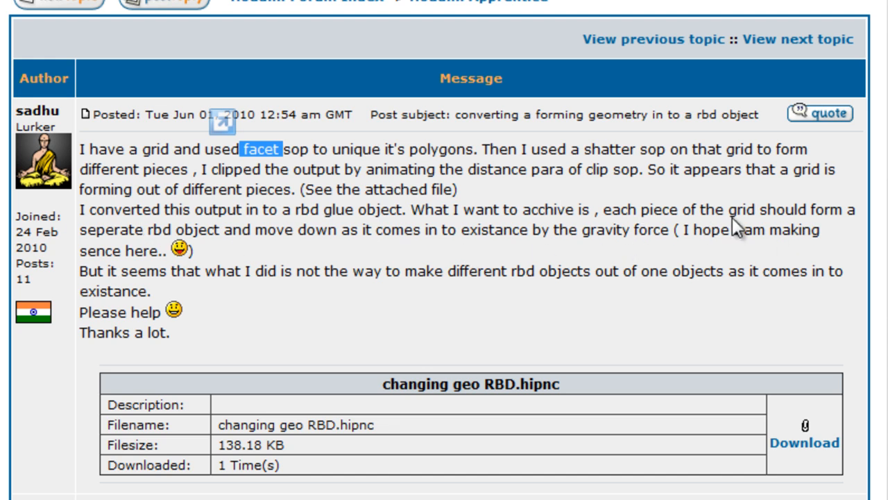
{"action": "mouse_move", "coordinate": [667, 261]}
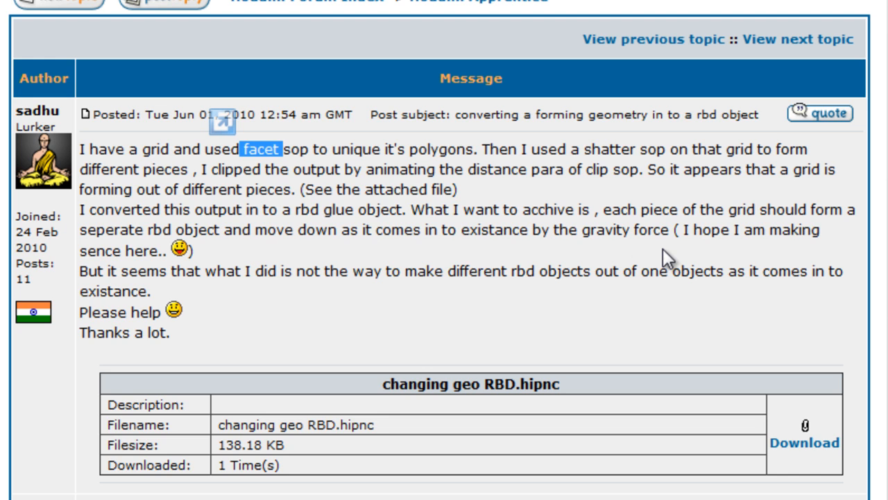
{"action": "mouse_move", "coordinate": [670, 225]}
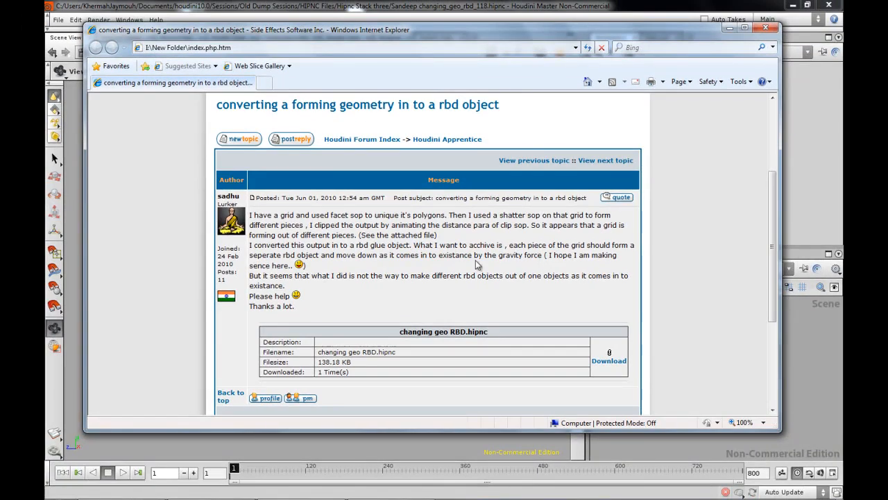
{"action": "mouse_move", "coordinate": [447, 291]}
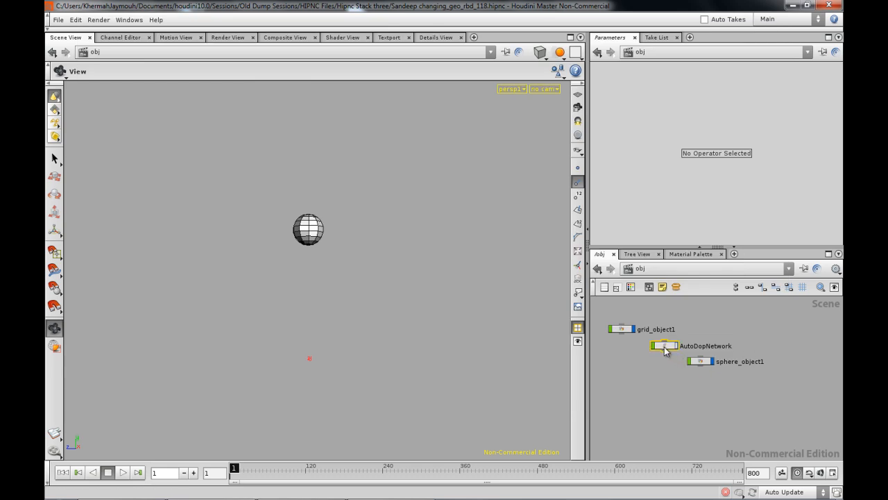
Enter AutoDopNetwork and show grid_object1's RBD Glue Object settings with group mask piece*
{"action": "double_click", "coordinate": [663, 346]}
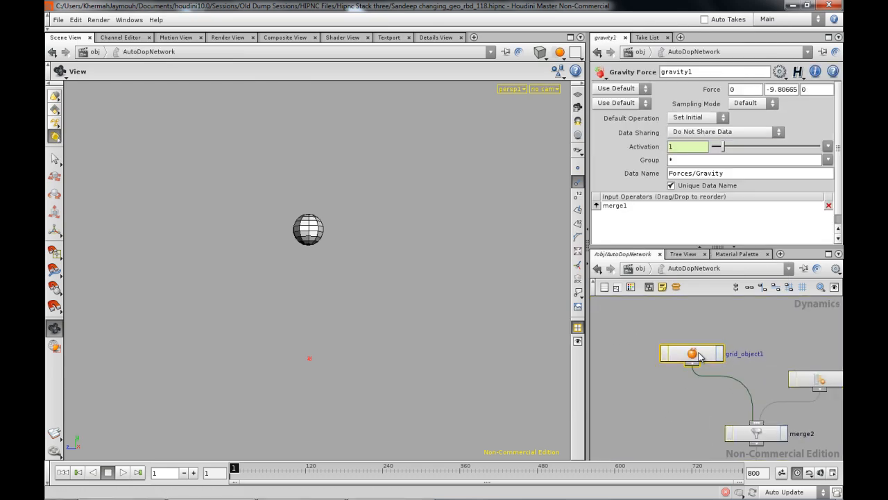
{"action": "left_click", "coordinate": [692, 354]}
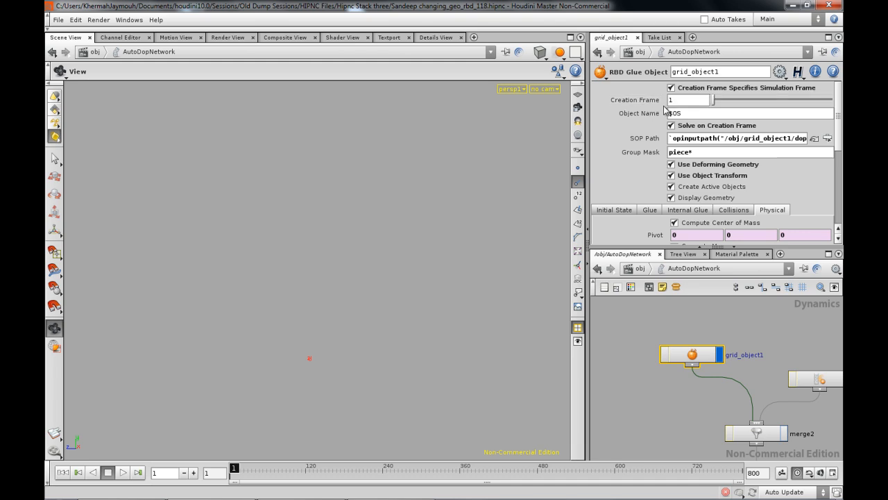
{"action": "mouse_move", "coordinate": [628, 362]}
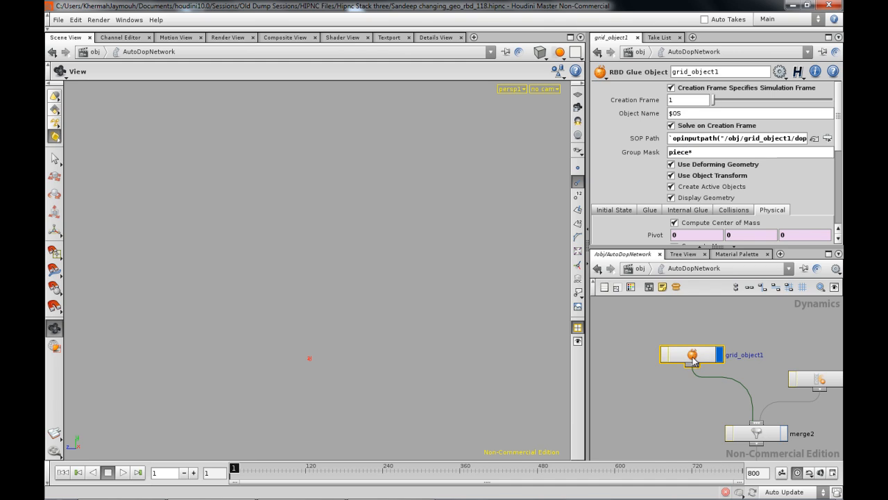
{"action": "mouse_move", "coordinate": [356, 402]}
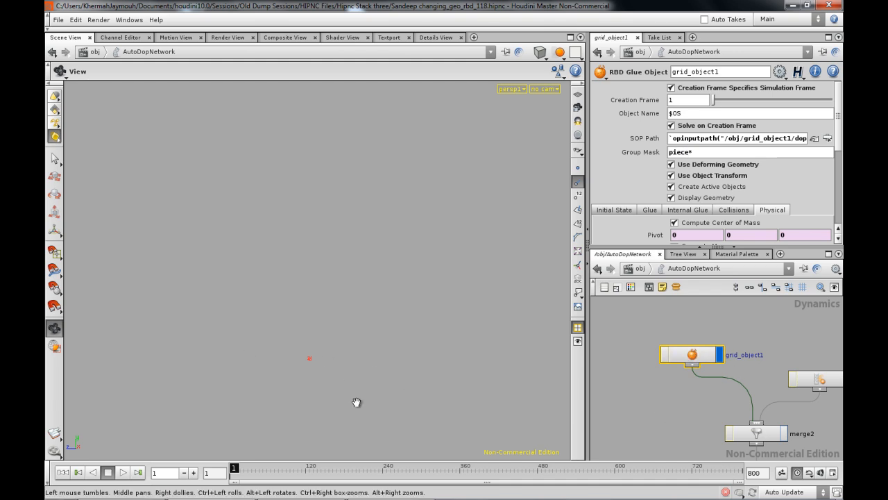
{"action": "mouse_move", "coordinate": [569, 303]}
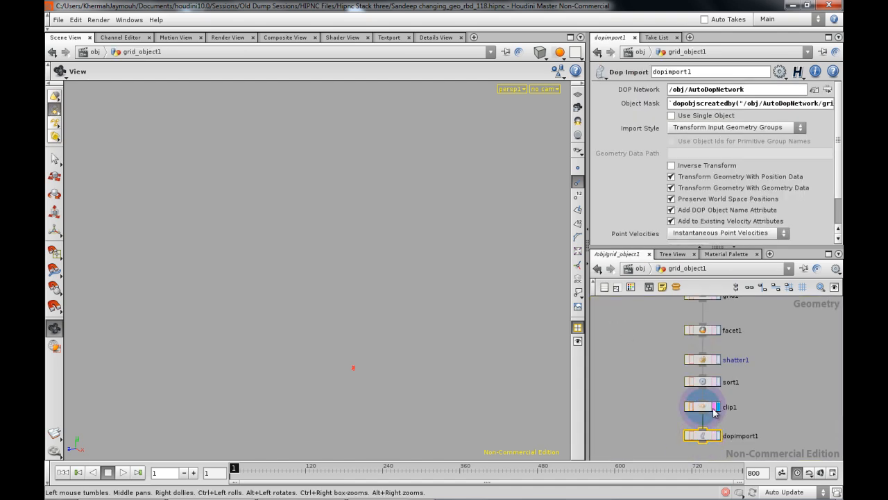
Display and orbit the clipped shattered grid, then return to the AutoDopNetwork
{"action": "left_click", "coordinate": [702, 407]}
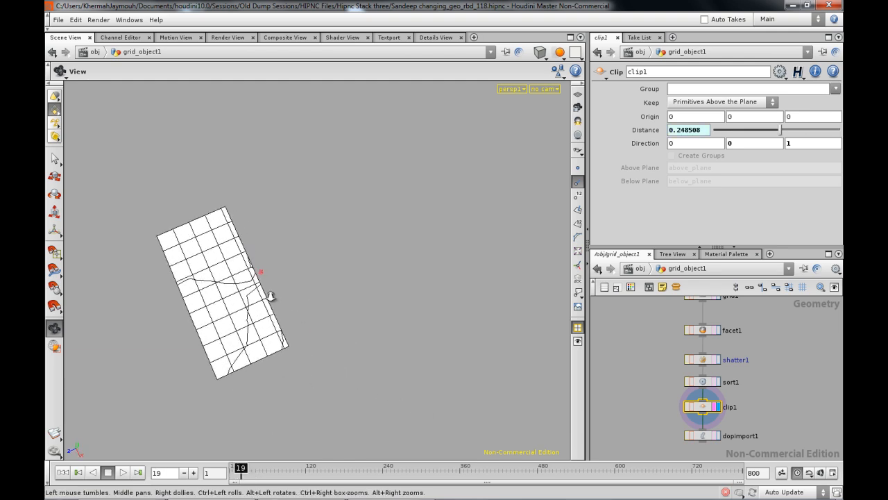
{"action": "left_click_drag", "start_coordinate": [267, 295], "coordinate": [313, 330]}
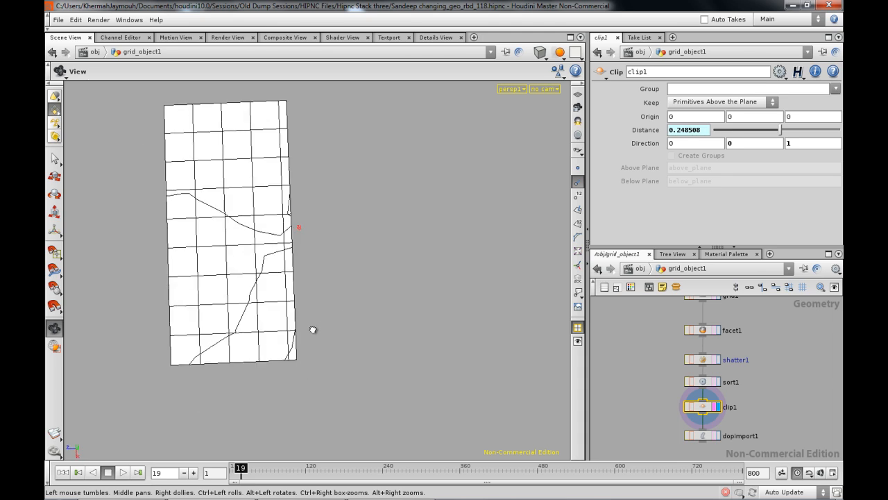
{"action": "left_click_drag", "start_coordinate": [239, 467], "coordinate": [236, 467]}
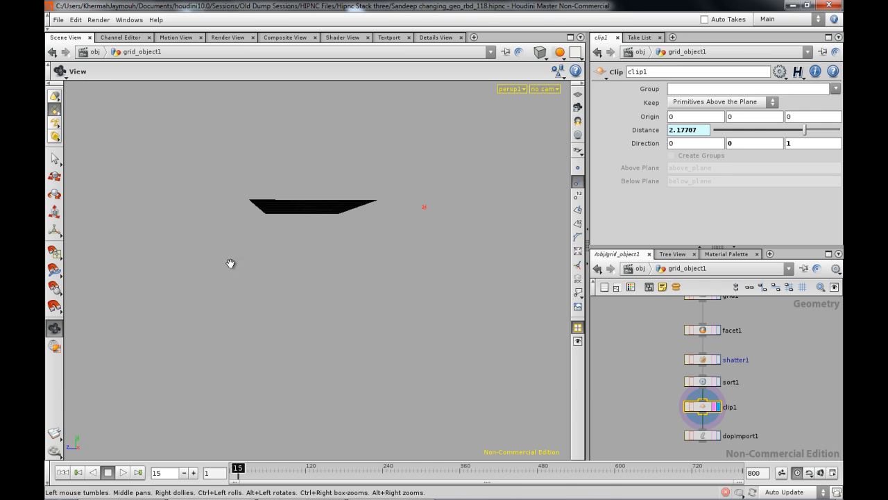
{"action": "left_click_drag", "start_coordinate": [238, 463], "coordinate": [247, 464]}
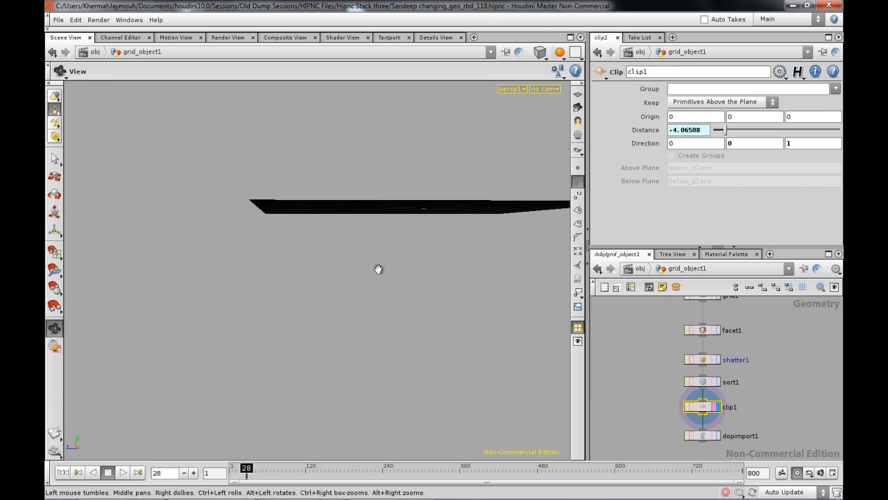
{"action": "left_click_drag", "start_coordinate": [379, 269], "coordinate": [307, 269]}
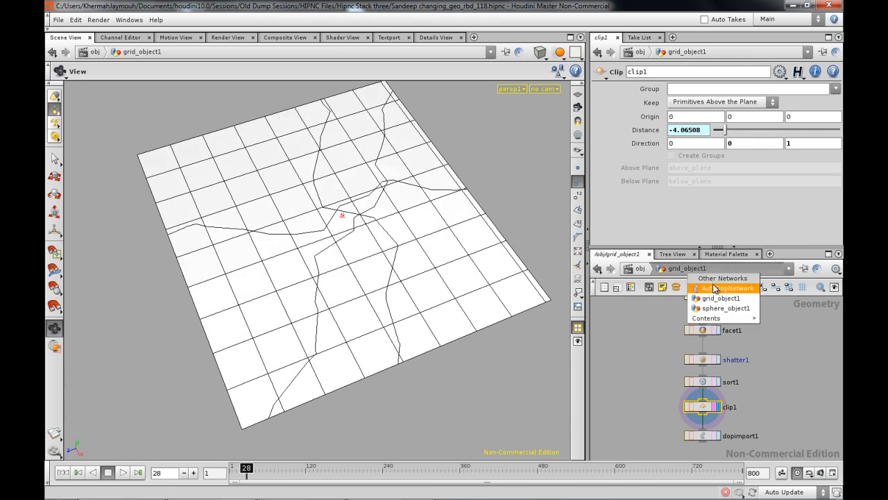
{"action": "left_click", "coordinate": [727, 288]}
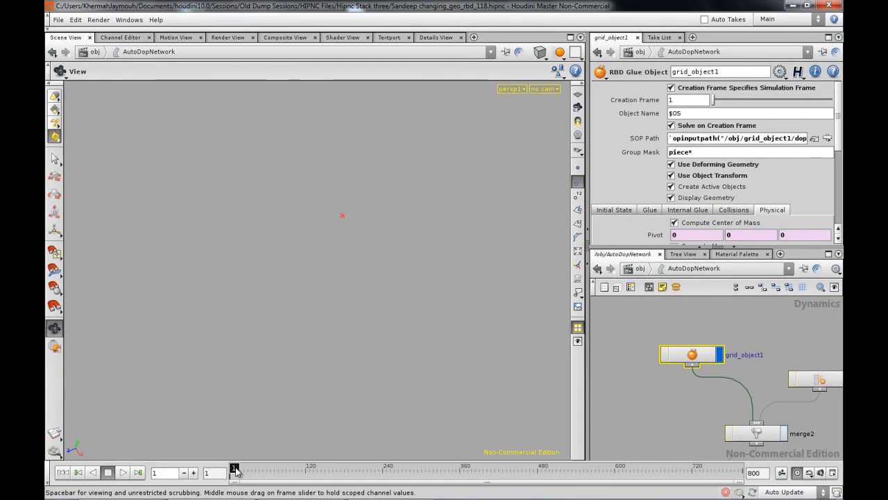
Play and restart the glue simulation, orbiting and scrubbing the breaking grid to frame 26
{"action": "left_click", "coordinate": [239, 468]}
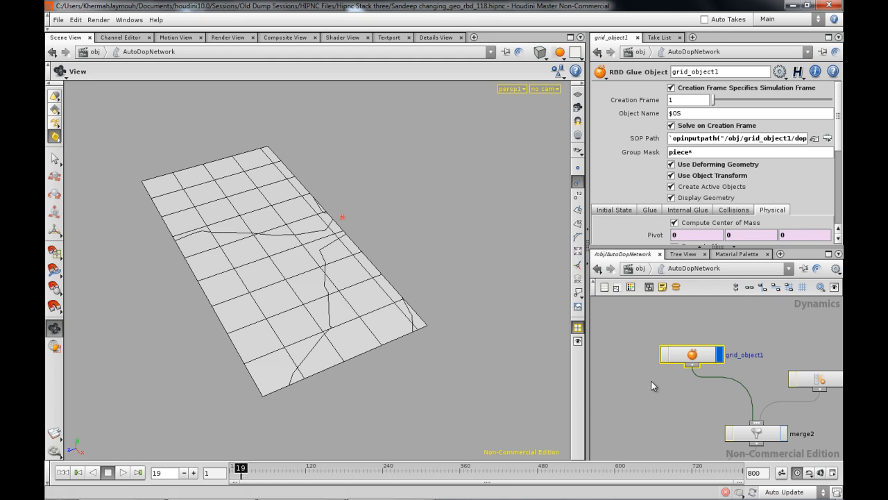
{"action": "mouse_move", "coordinate": [682, 352]}
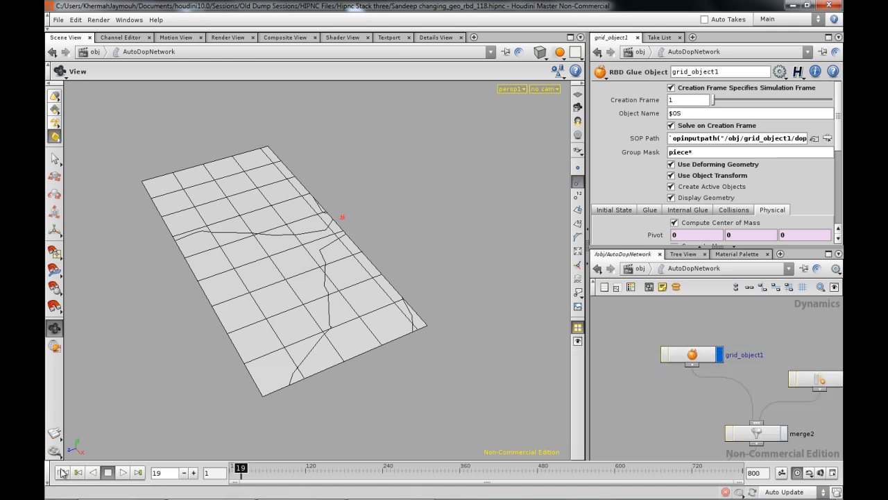
{"action": "left_click", "coordinate": [63, 472]}
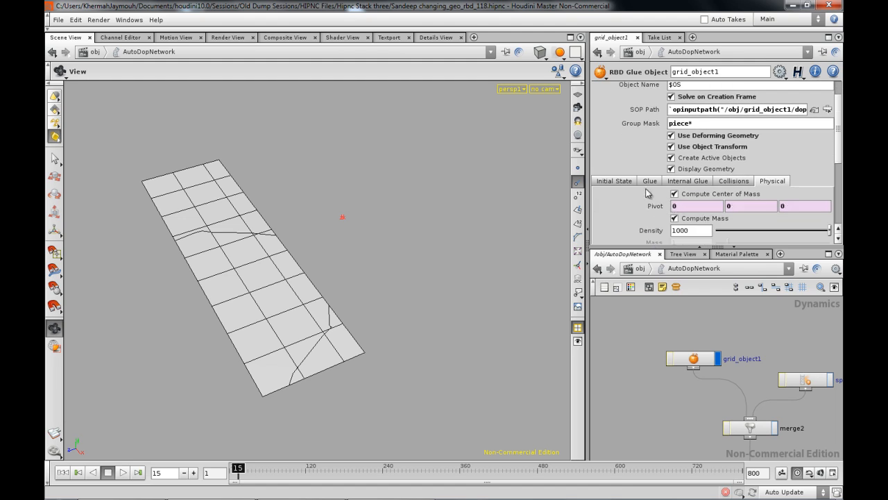
{"action": "mouse_move", "coordinate": [399, 308]}
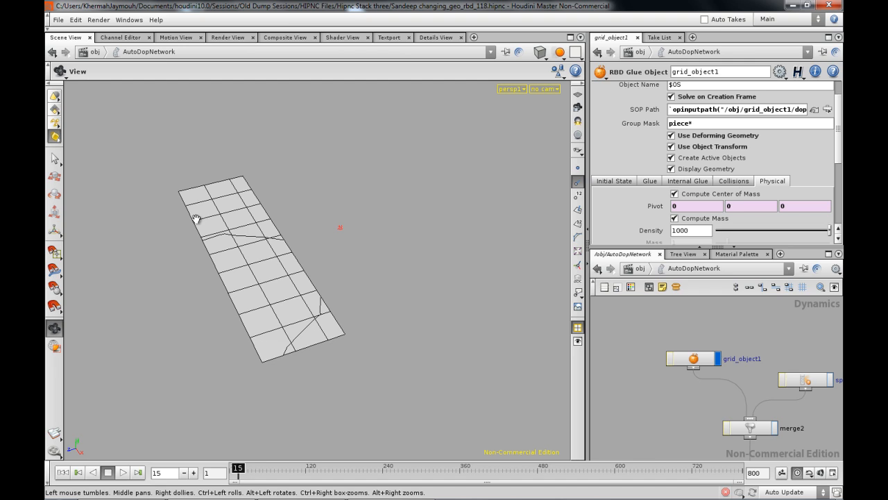
{"action": "mouse_move", "coordinate": [270, 297]}
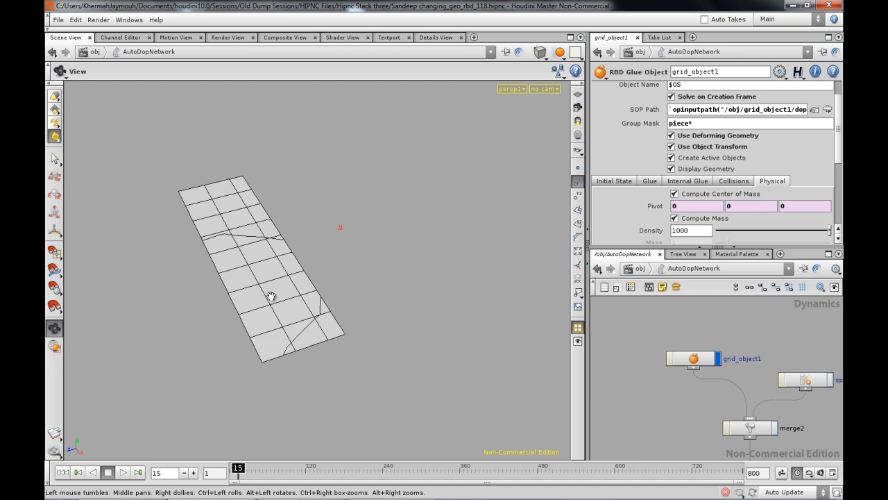
{"action": "left_click_drag", "start_coordinate": [271, 296], "coordinate": [345, 256]}
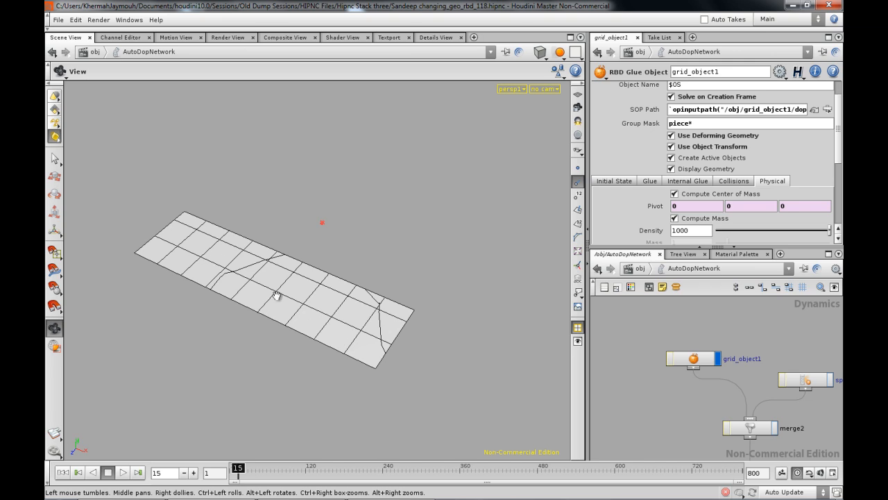
{"action": "left_click_drag", "start_coordinate": [278, 295], "coordinate": [274, 312]}
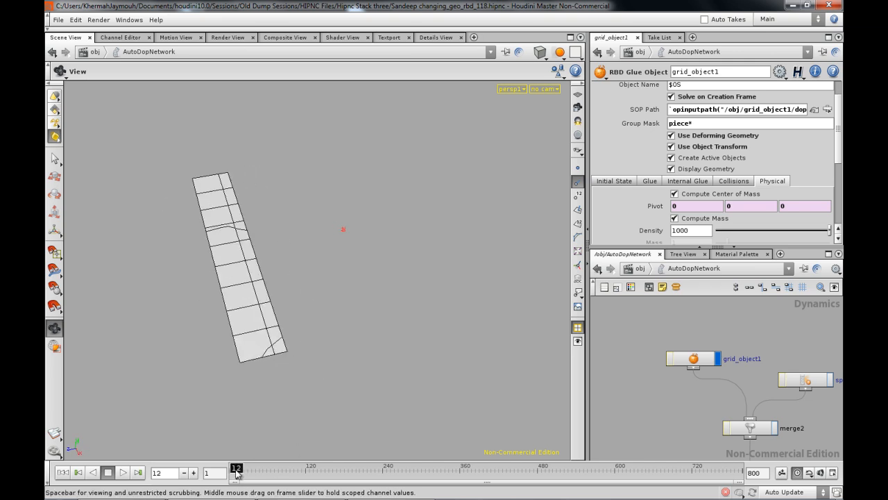
{"action": "mouse_move", "coordinate": [258, 431]}
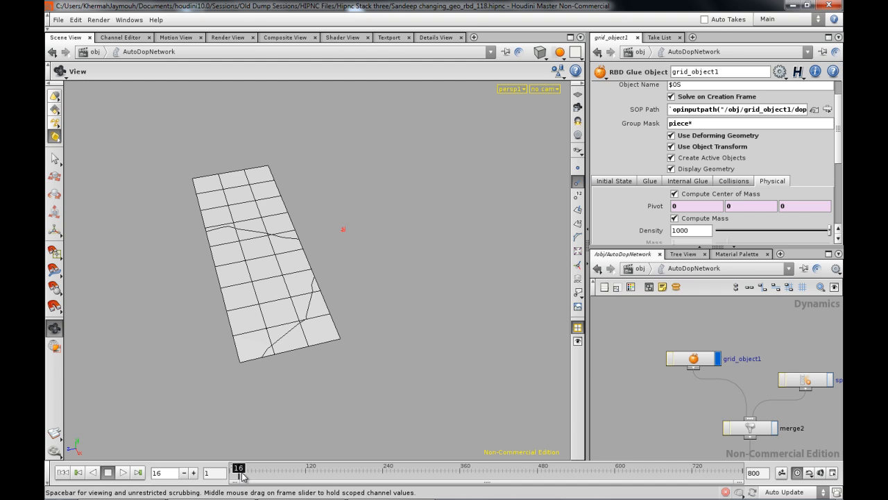
{"action": "left_click_drag", "start_coordinate": [239, 467], "coordinate": [270, 467]}
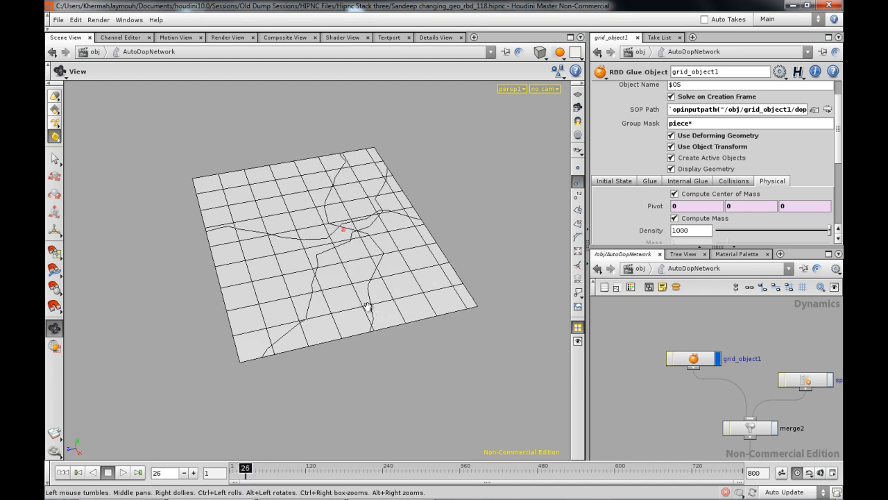
{"action": "left_click_drag", "start_coordinate": [365, 306], "coordinate": [333, 327]}
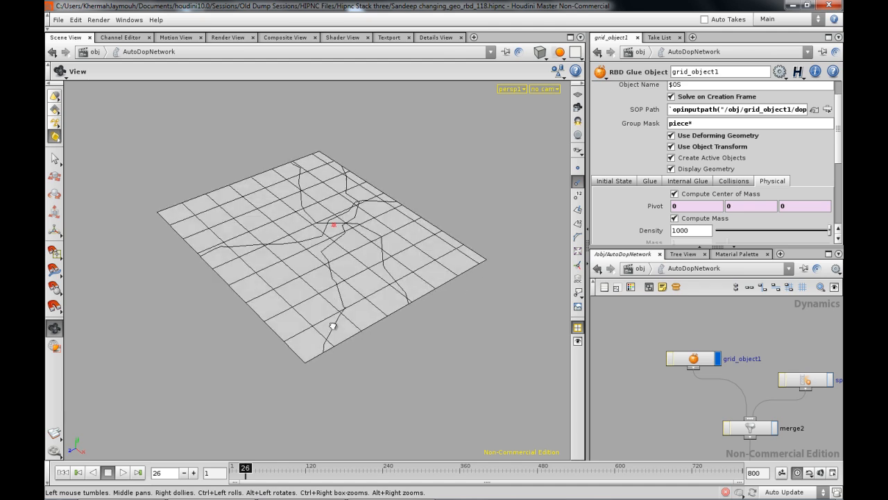
{"action": "mouse_move", "coordinate": [360, 298]}
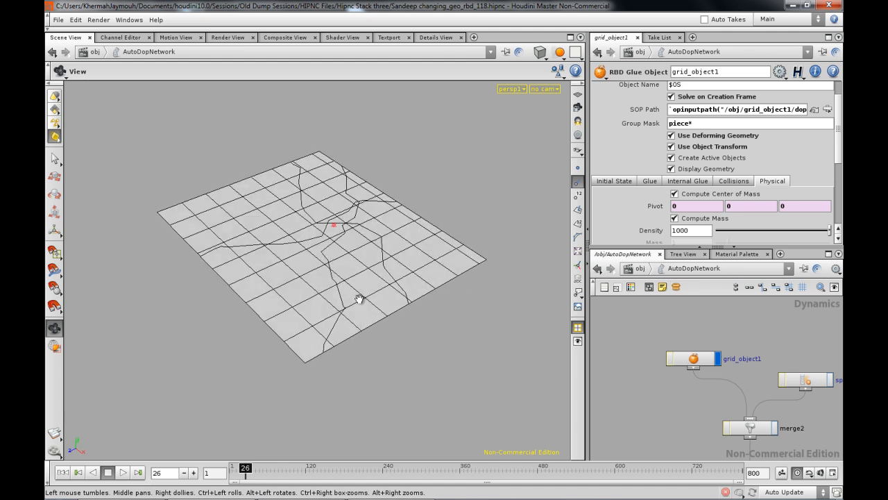
{"action": "mouse_move", "coordinate": [451, 326]}
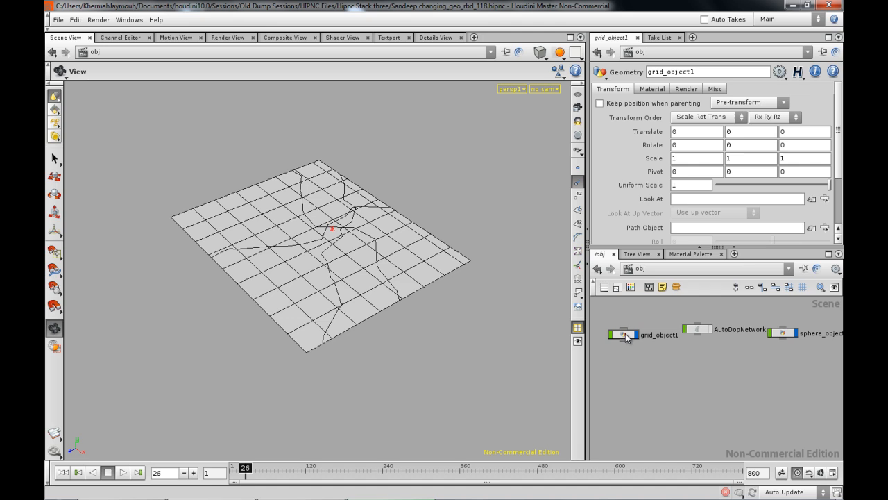
Alt-drag a renamed copy of grid_object1 and step inside its fracture network
{"action": "left_click", "coordinate": [622, 334]}
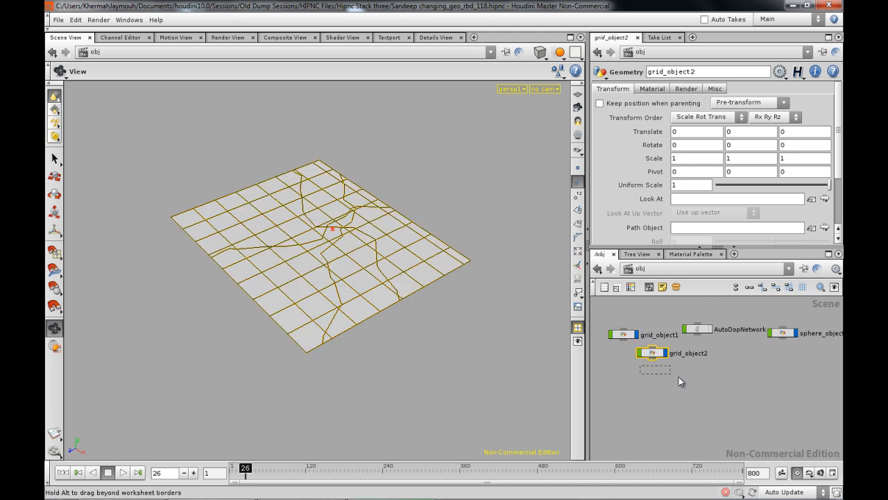
{"action": "left_click_drag", "start_coordinate": [653, 352], "coordinate": [691, 386]}
{"action": "type", "text": "KhermahJaymouh_Ki_Tarah"}
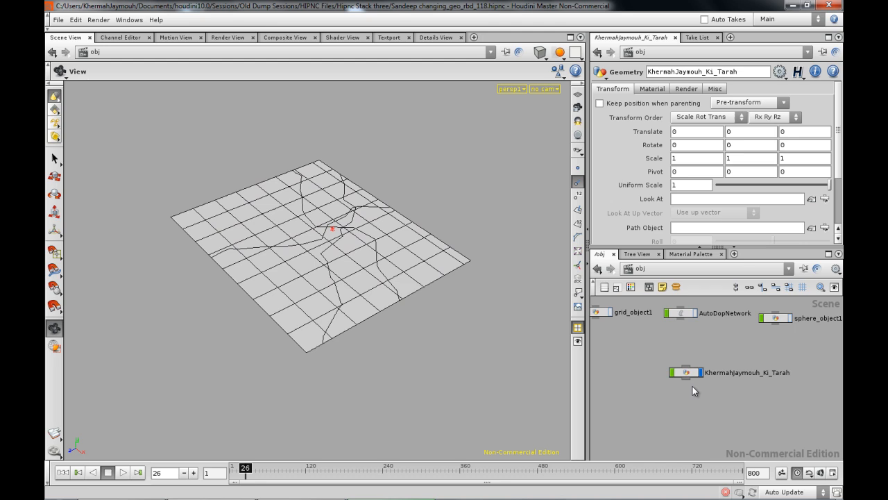
{"action": "double_click", "coordinate": [685, 372]}
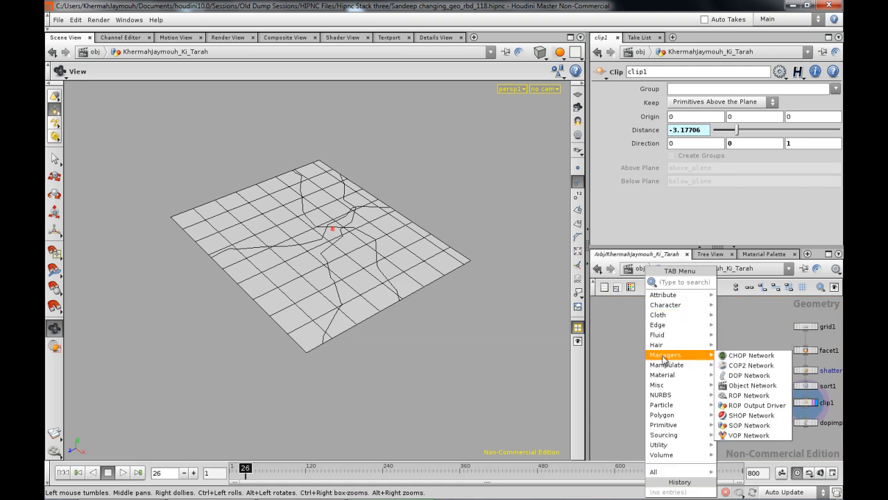
Add a grid2 Grid SOP with 2 rows and 2 columns and orbit the flat plane
{"action": "type", "text": "Grid"}
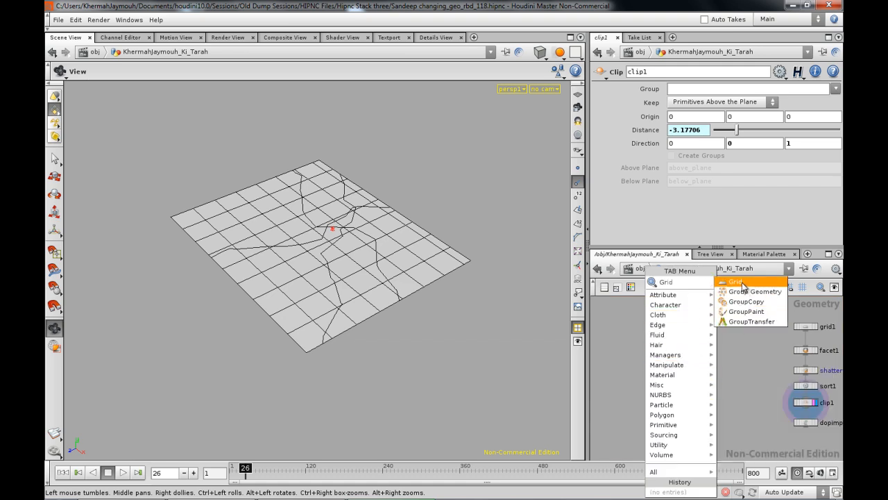
{"action": "left_click", "coordinate": [734, 282]}
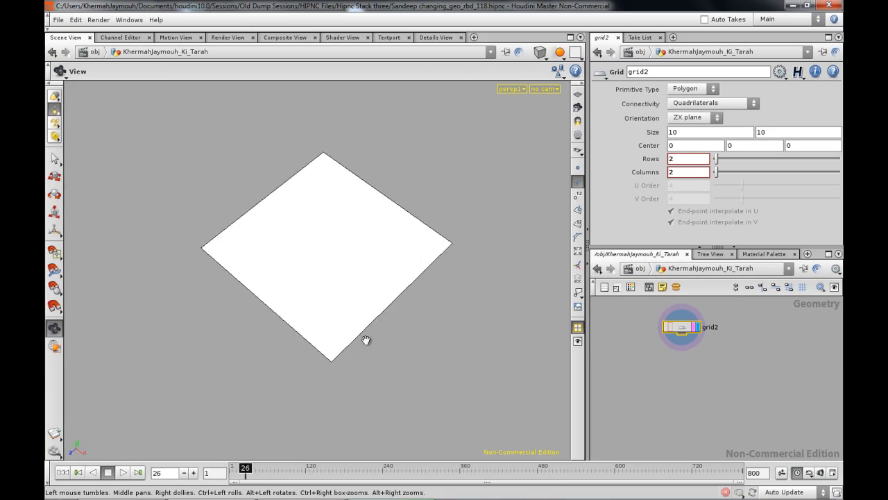
{"action": "left_click_drag", "start_coordinate": [365, 339], "coordinate": [366, 333]}
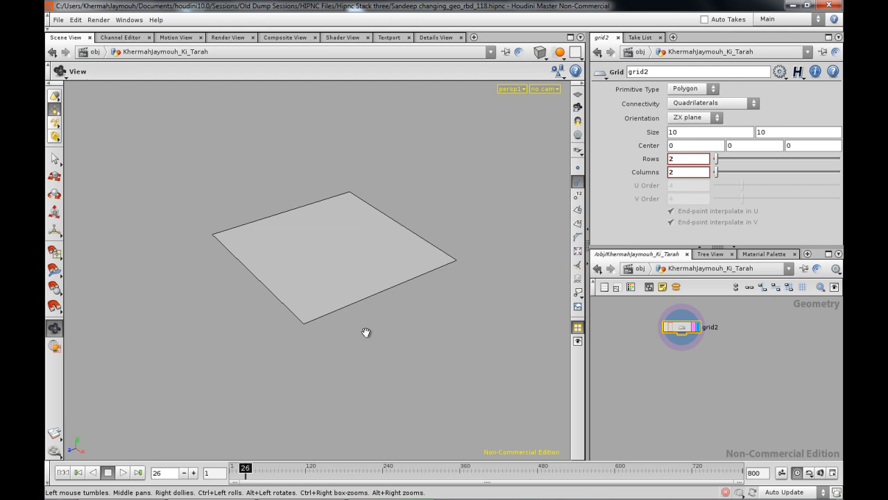
{"action": "left_click_drag", "start_coordinate": [366, 332], "coordinate": [418, 300]}
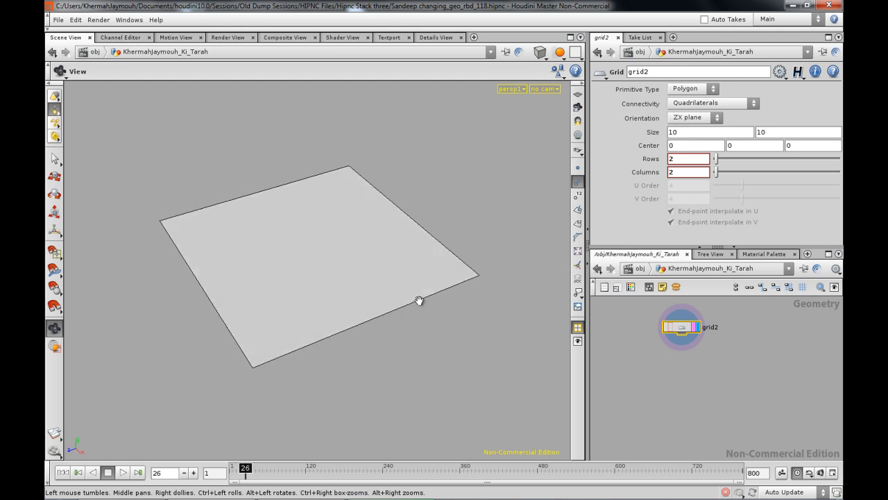
{"action": "left_click_drag", "start_coordinate": [419, 299], "coordinate": [347, 273]}
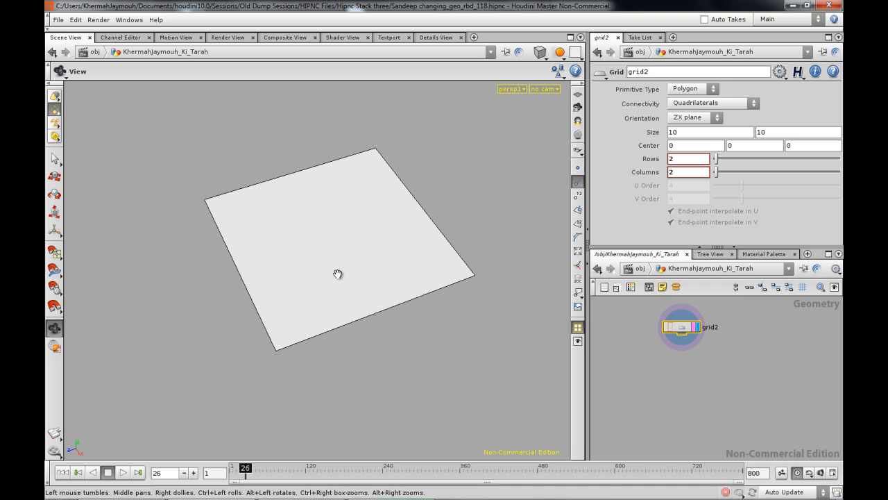
{"action": "mouse_move", "coordinate": [347, 271]}
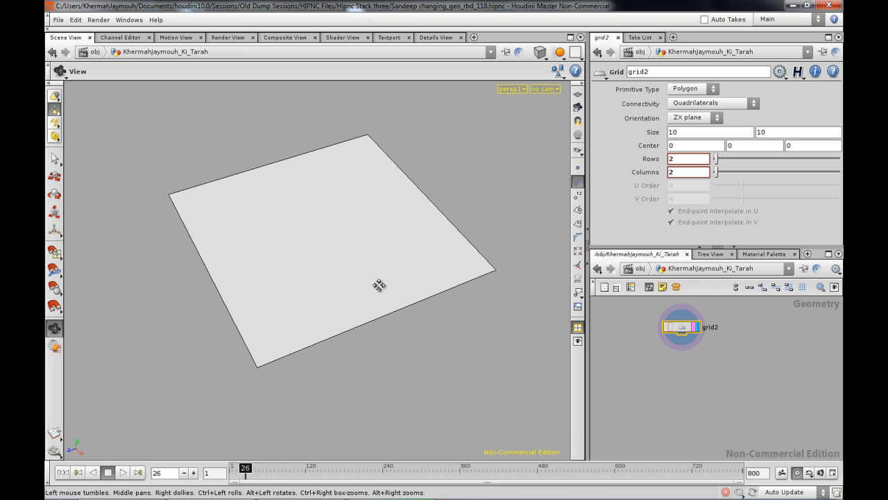
{"action": "key", "text": "Tab"}
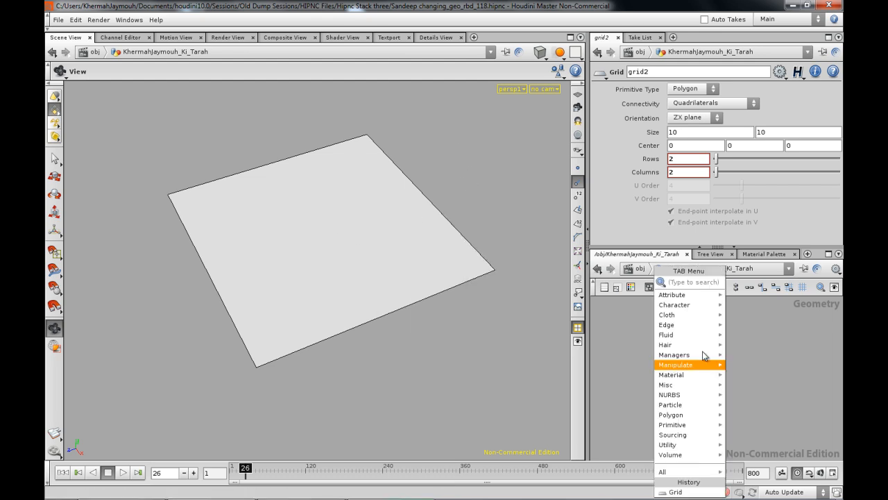
{"action": "mouse_move", "coordinate": [674, 354]}
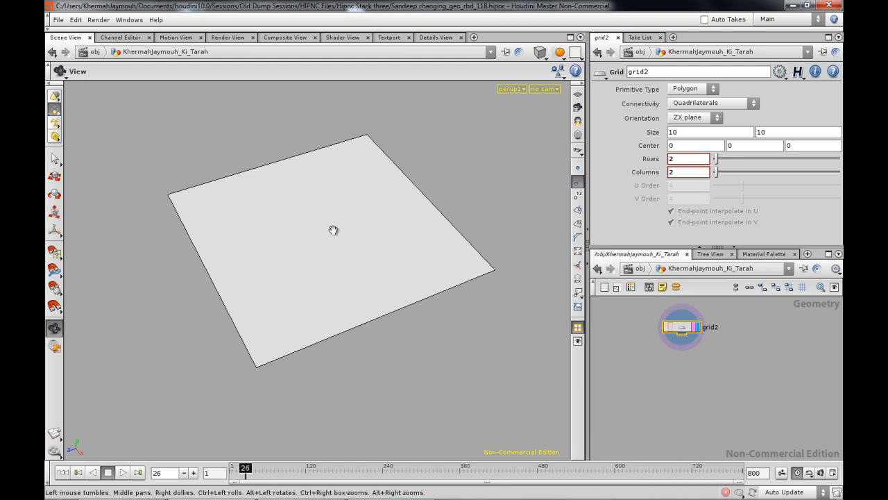
{"action": "mouse_move", "coordinate": [454, 314]}
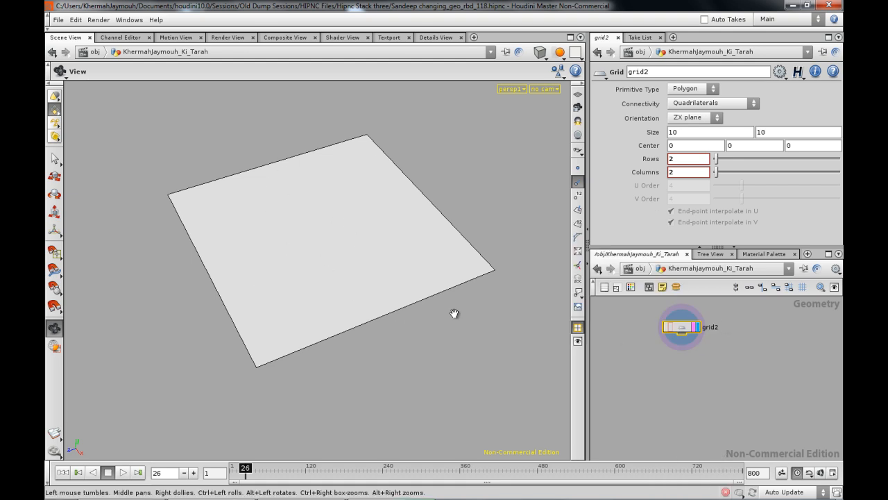
{"action": "key", "text": "Tab"}
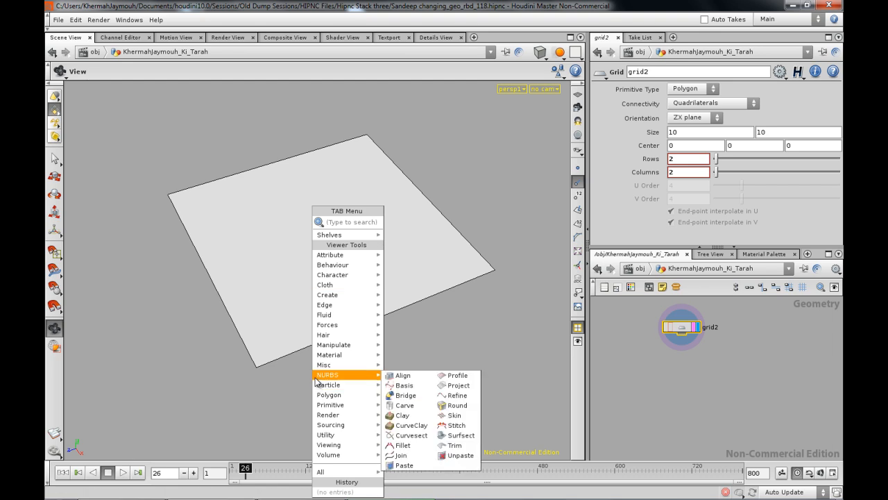
Add a PolySplit below grid2 and draw crossing split lines across the square plane
{"action": "type", "text": "PolyBevel"}
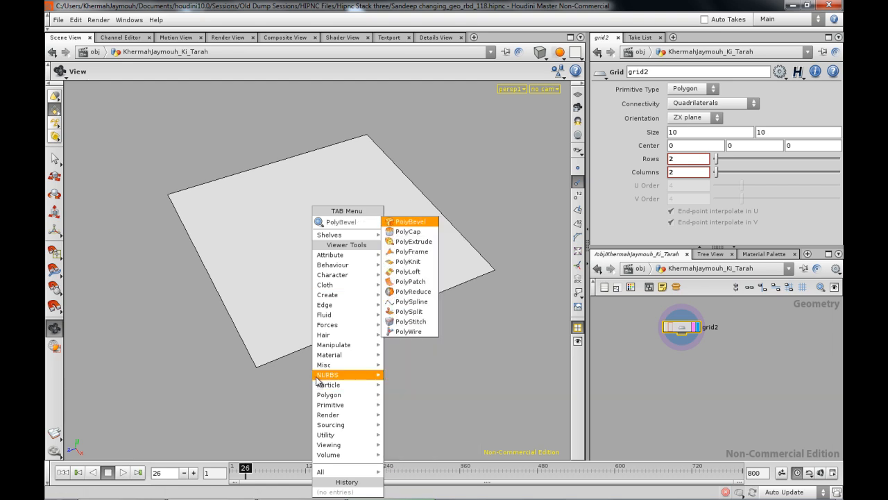
{"action": "mouse_move", "coordinate": [309, 170]}
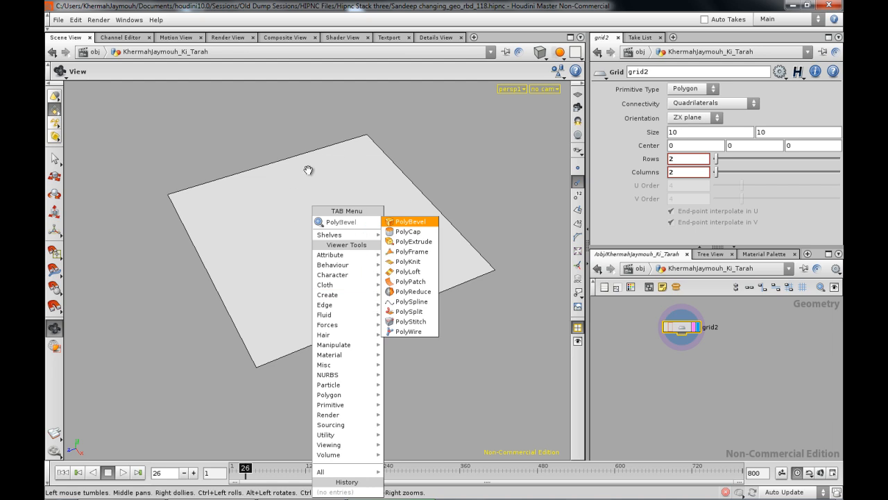
{"action": "mouse_move", "coordinate": [366, 264]}
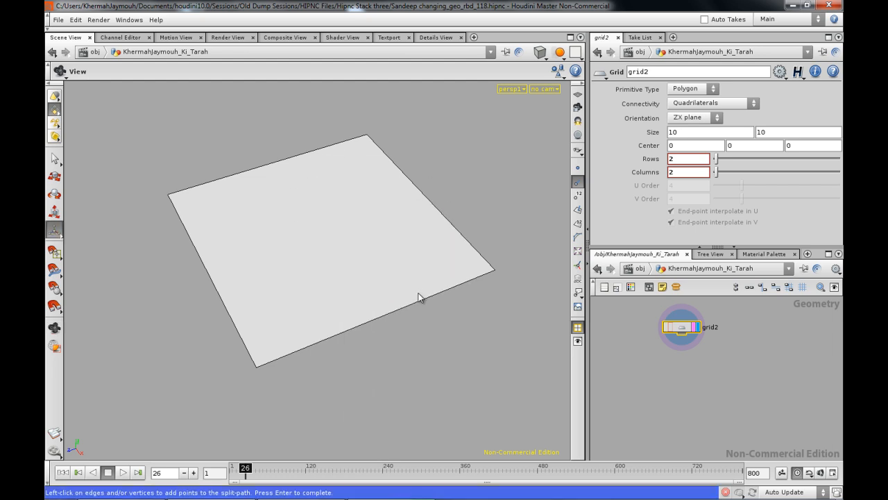
{"action": "left_click", "coordinate": [428, 203]}
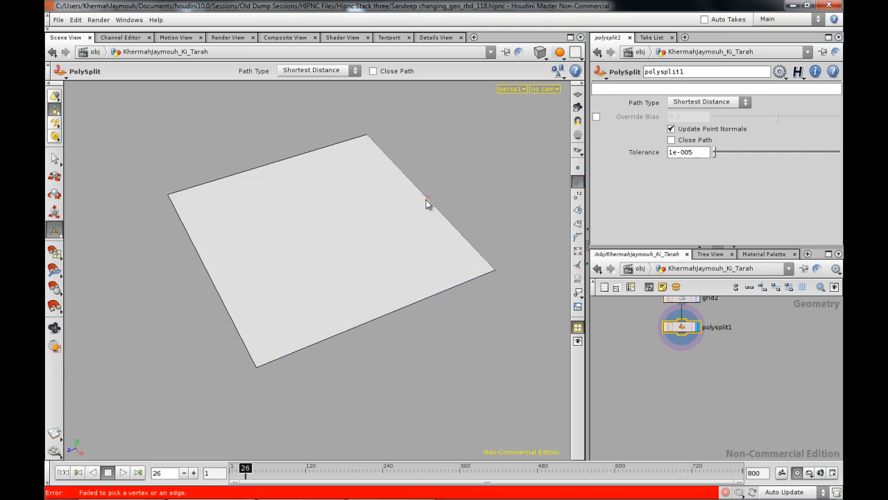
{"action": "left_click", "coordinate": [400, 311]}
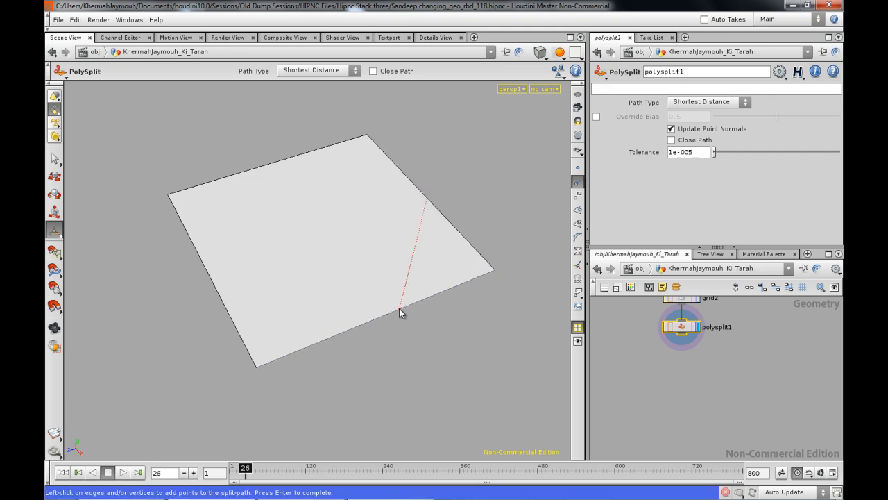
{"action": "left_click", "coordinate": [400, 310]}
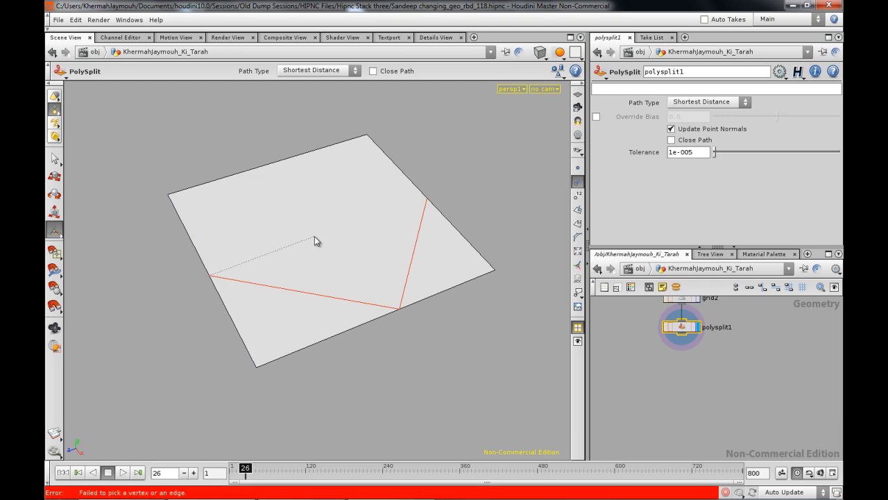
{"action": "mouse_move", "coordinate": [255, 173]}
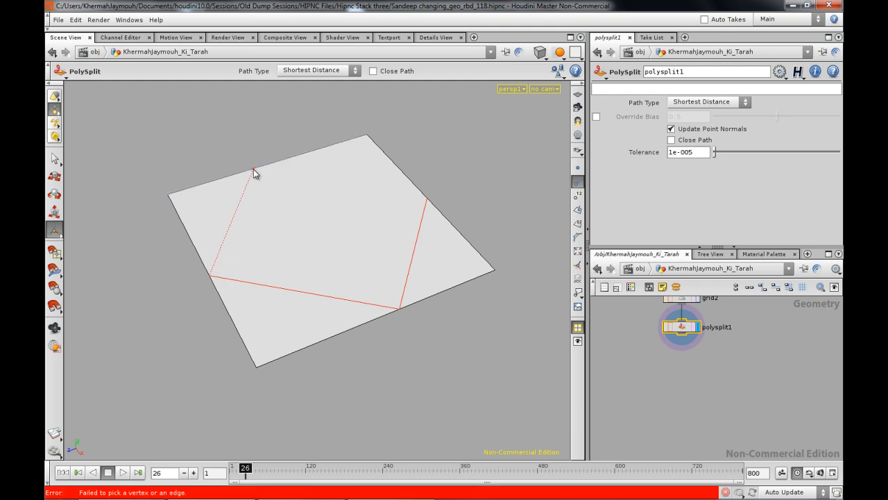
{"action": "mouse_move", "coordinate": [322, 154]}
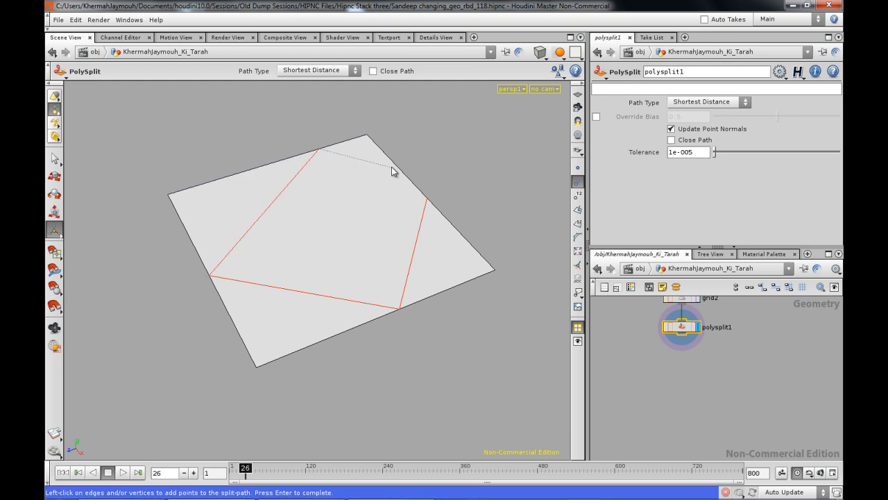
{"action": "left_click", "coordinate": [303, 350]}
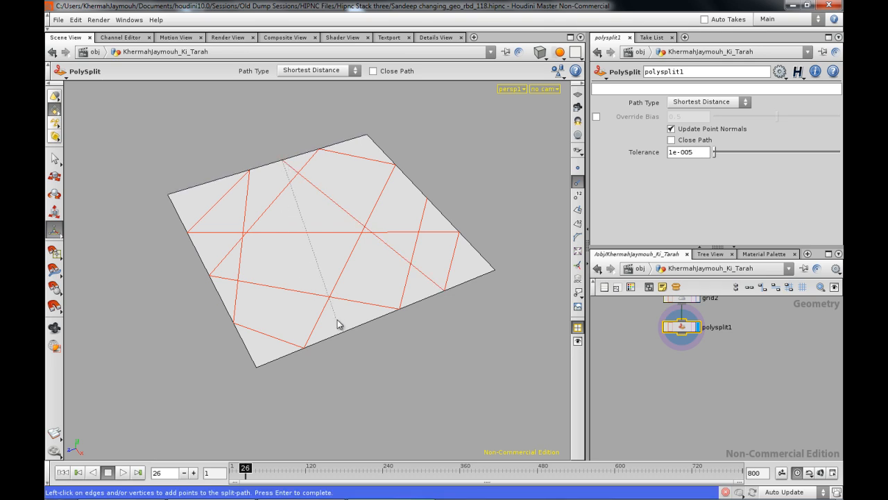
{"action": "mouse_move", "coordinate": [326, 344]}
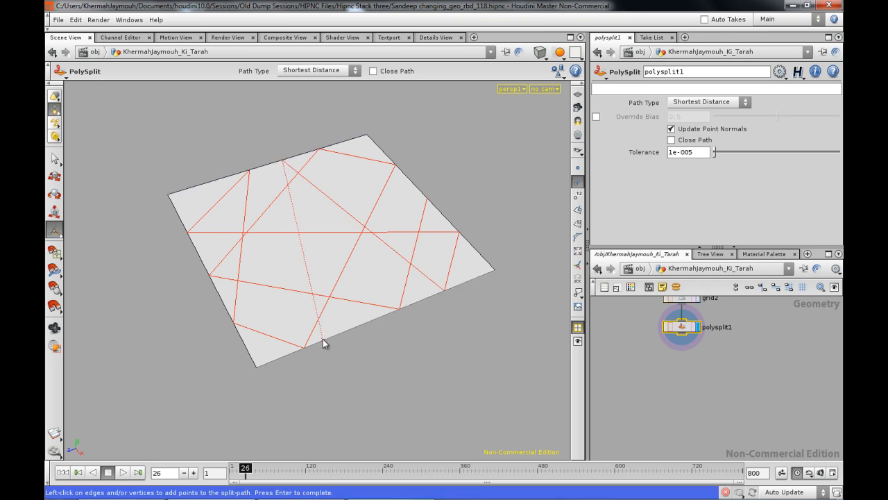
{"action": "mouse_move", "coordinate": [420, 191]}
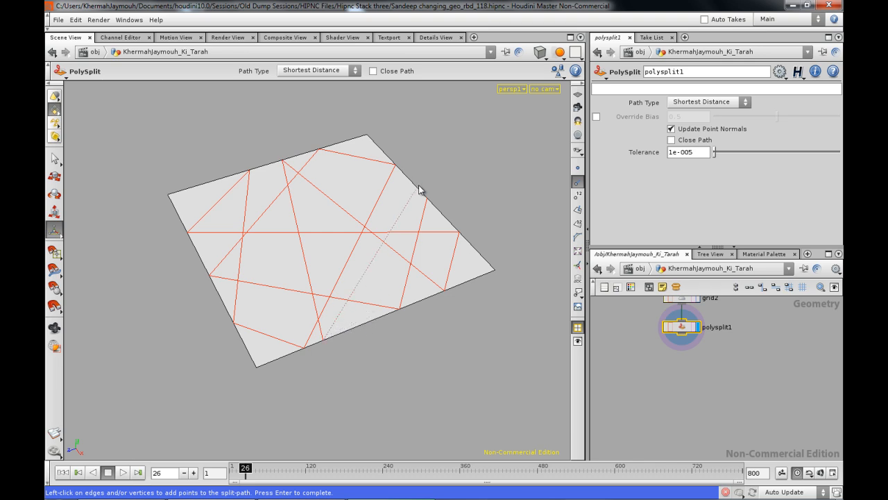
{"action": "mouse_move", "coordinate": [238, 192]}
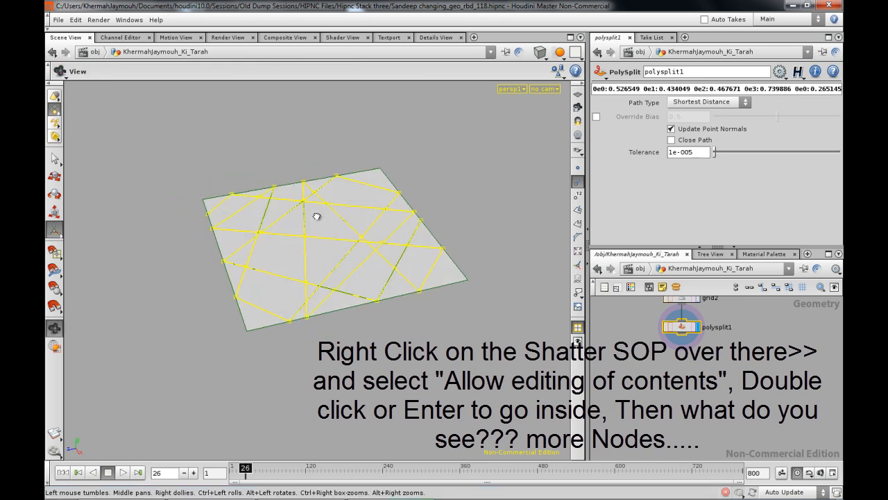
Repeat PolySplit from the Tab history and draw a jagged split path across the grid
{"action": "left_click", "coordinate": [682, 327]}
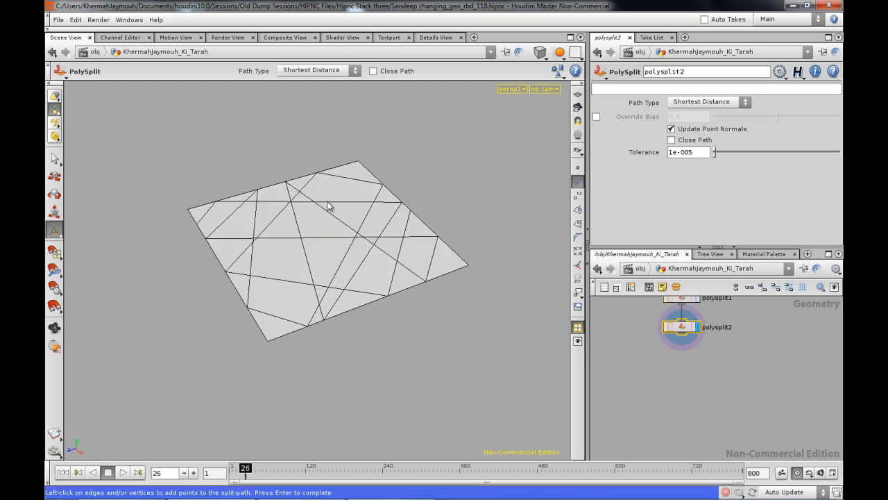
{"action": "left_click_drag", "start_coordinate": [330, 207], "coordinate": [295, 354]}
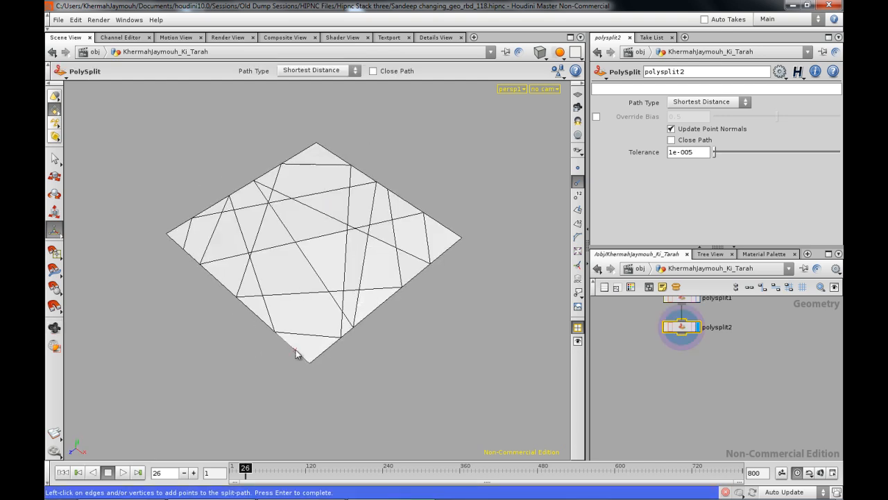
{"action": "key", "text": "tab"}
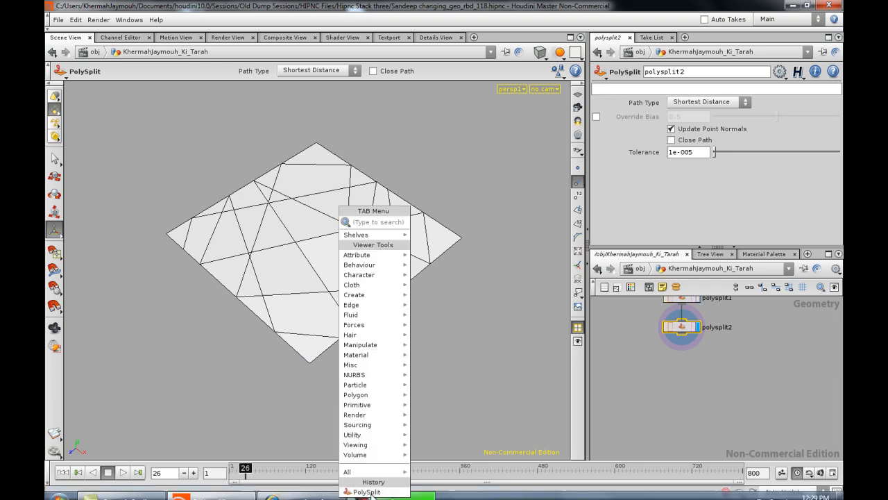
{"action": "left_click", "coordinate": [367, 492]}
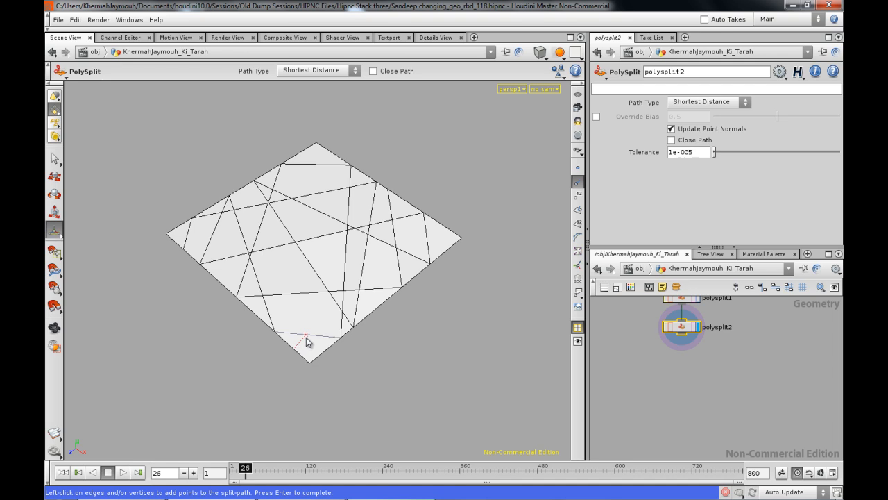
{"action": "left_click", "coordinate": [308, 267]}
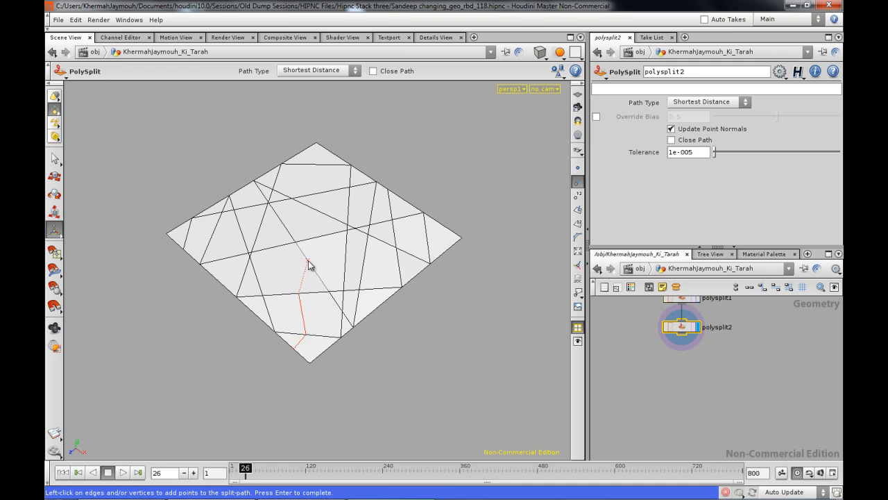
{"action": "left_click", "coordinate": [316, 205]}
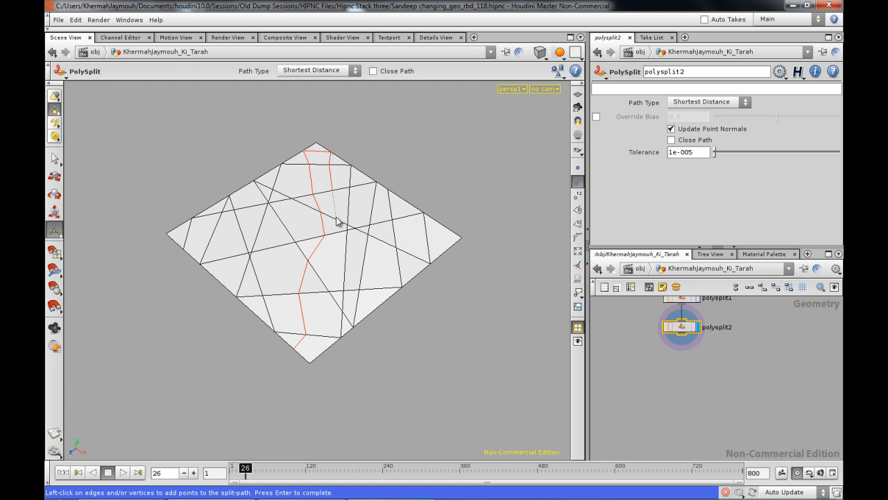
{"action": "mouse_move", "coordinate": [375, 208]}
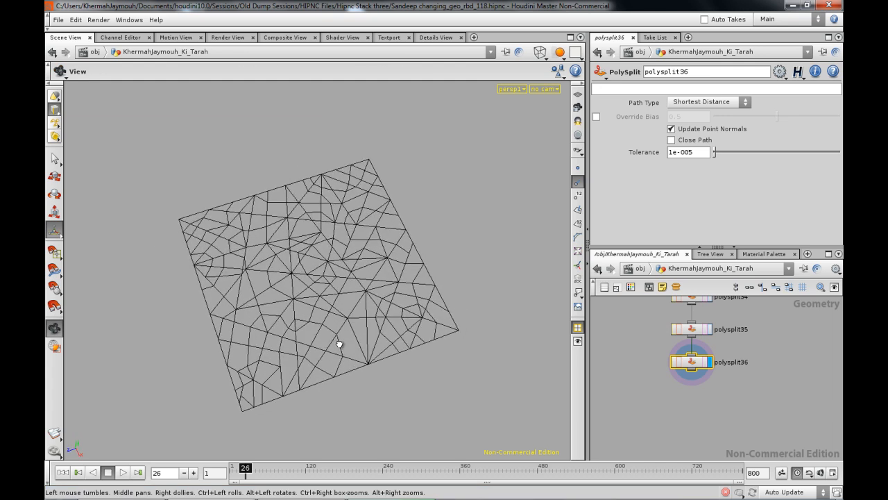
Orbit the view around the plane cut into many small irregular fragments
{"action": "left_click_drag", "start_coordinate": [339, 344], "coordinate": [375, 324]}
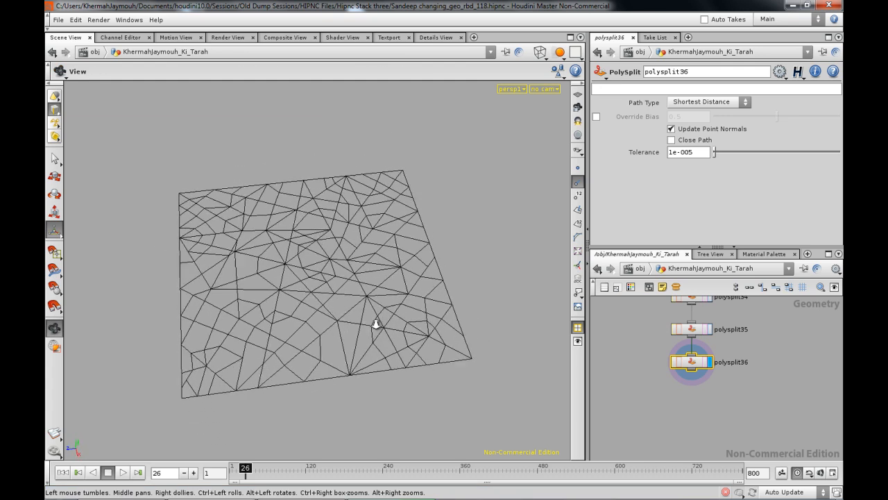
{"action": "left_click_drag", "start_coordinate": [375, 324], "coordinate": [446, 340]}
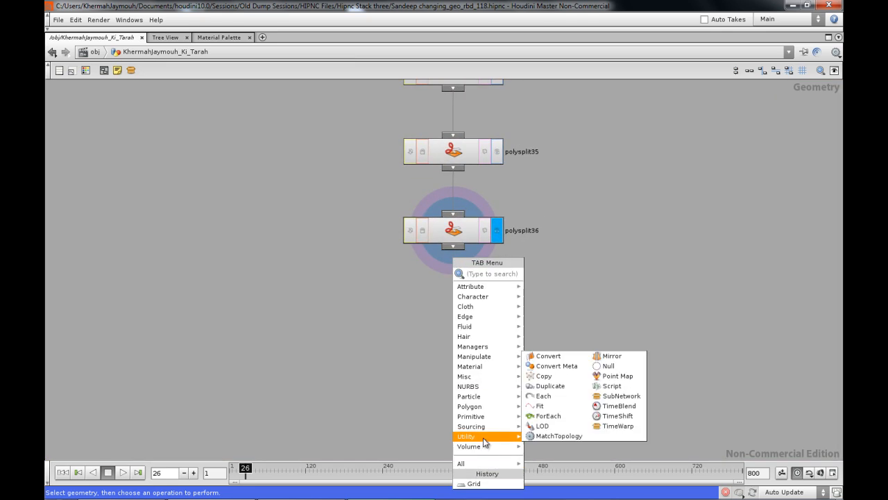
Add a Null node, null1, after polysplit36 and orbit to view the fractured grid
{"action": "left_click", "coordinate": [608, 365]}
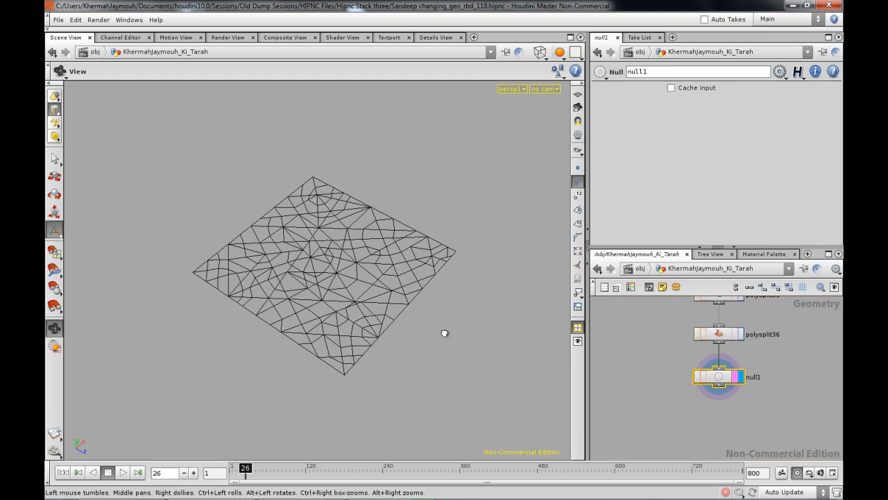
{"action": "left_click_drag", "start_coordinate": [444, 334], "coordinate": [354, 312]}
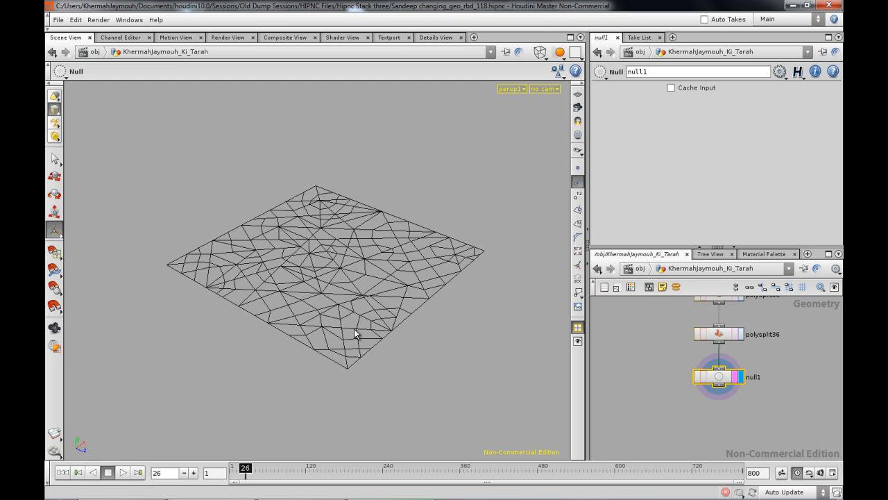
{"action": "mouse_move", "coordinate": [399, 323]}
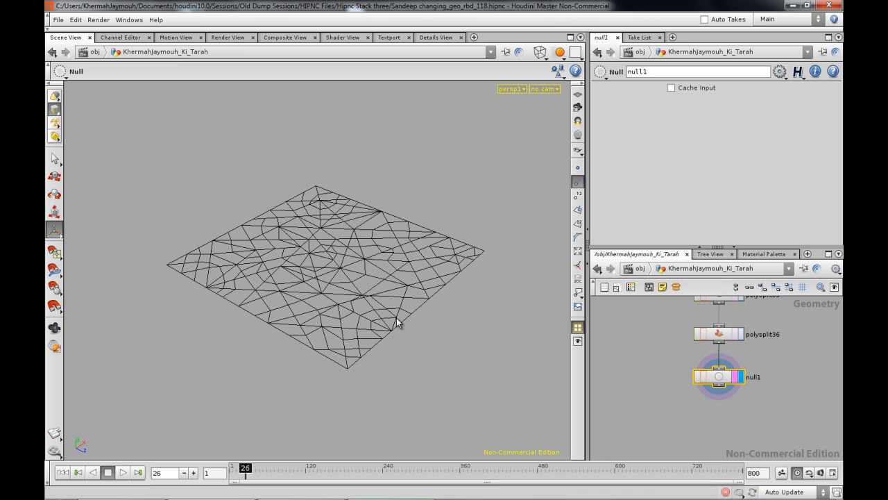
Delete the construction history behind null1 from the viewport's Geometry menu
{"action": "right_click", "coordinate": [398, 322]}
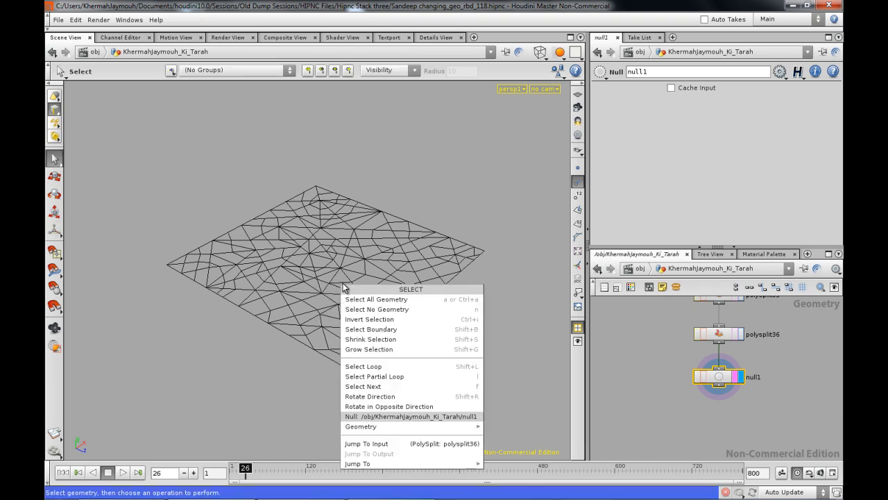
{"action": "mouse_move", "coordinate": [262, 273]}
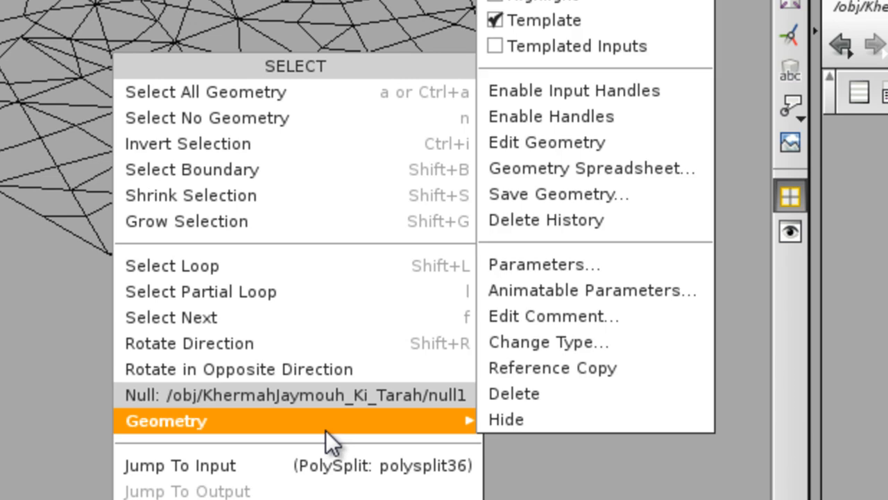
{"action": "mouse_move", "coordinate": [561, 219]}
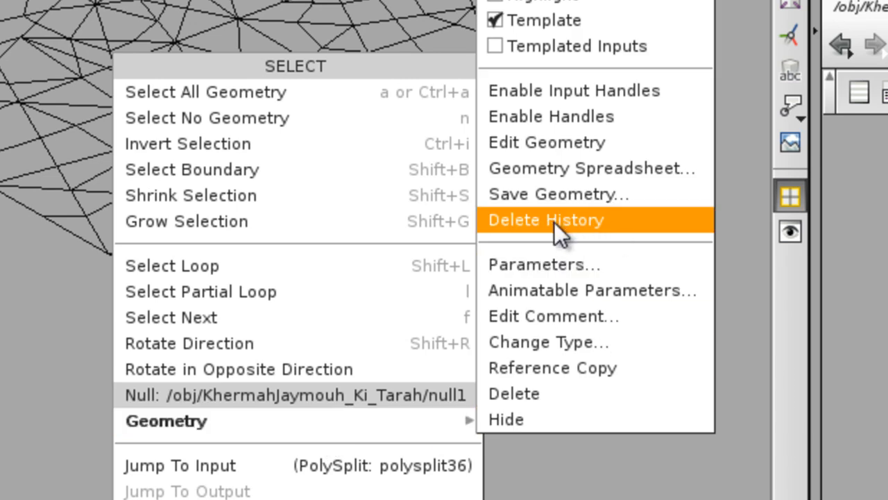
{"action": "left_click", "coordinate": [546, 219]}
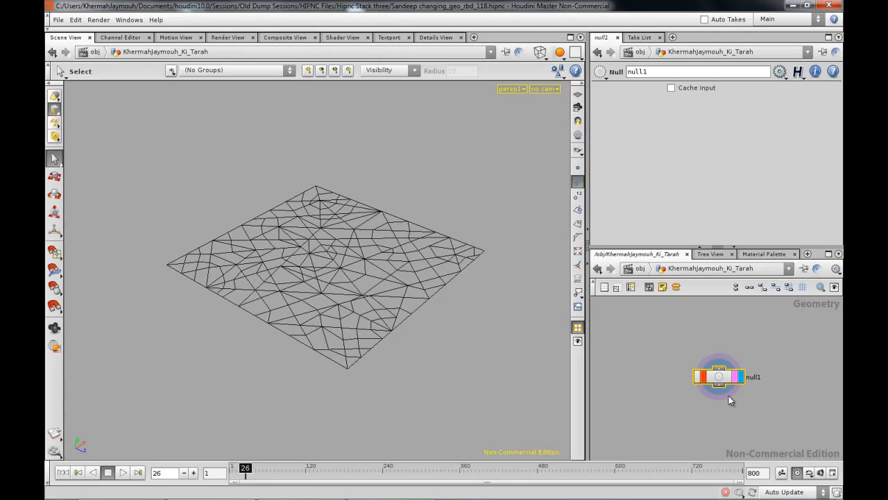
{"action": "left_click_drag", "start_coordinate": [719, 377], "coordinate": [728, 391]}
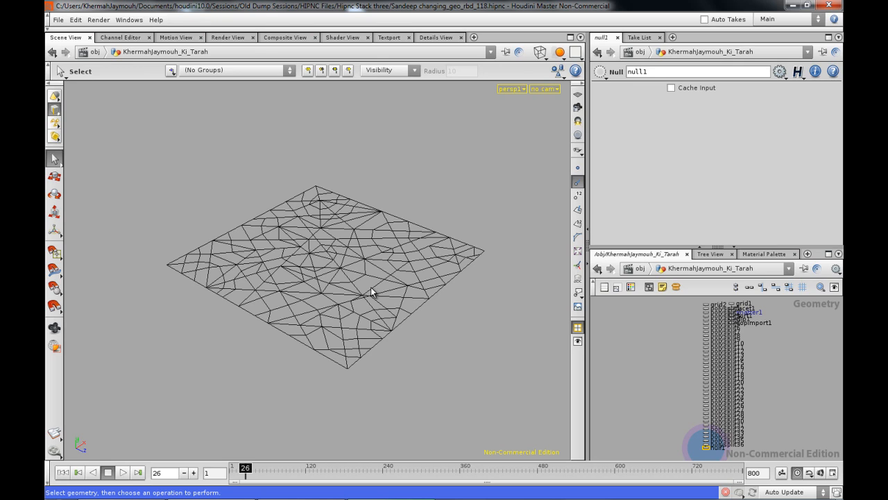
Unlock null1, confirming the warning to discard its locked changes
{"action": "right_click", "coordinate": [372, 291]}
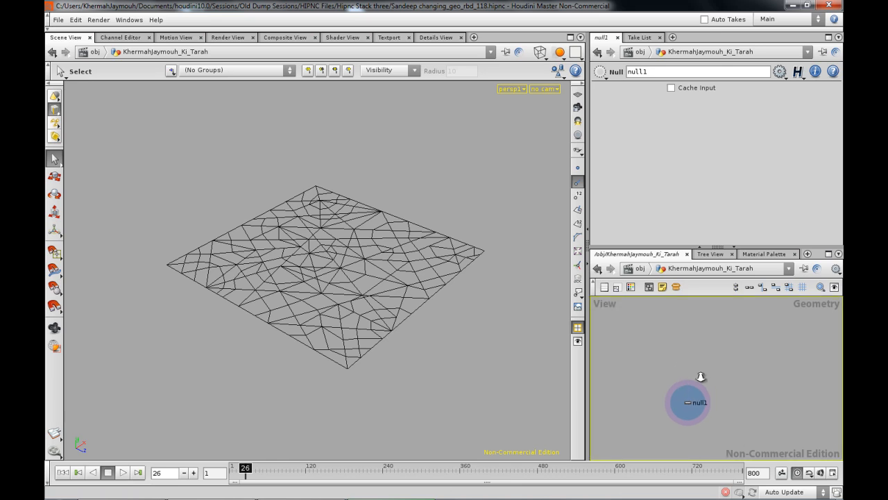
{"action": "left_click_drag", "start_coordinate": [687, 402], "coordinate": [701, 326]}
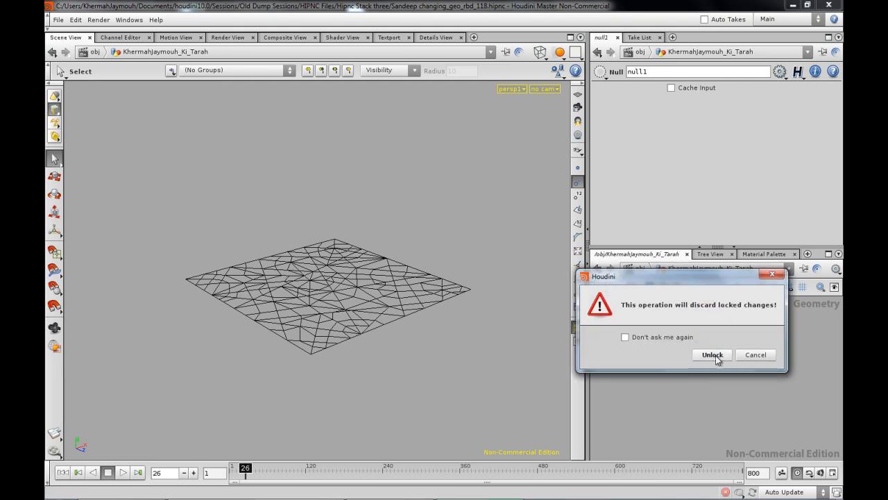
{"action": "left_click", "coordinate": [712, 355]}
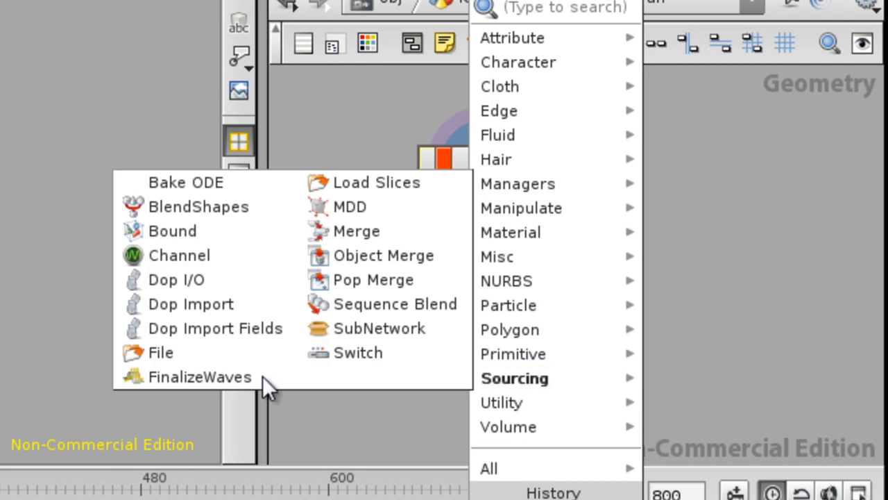
Add a File node set to Write Files, saving to a Fractured Grid bgeo path in BGEOS
{"action": "left_click", "coordinate": [160, 352]}
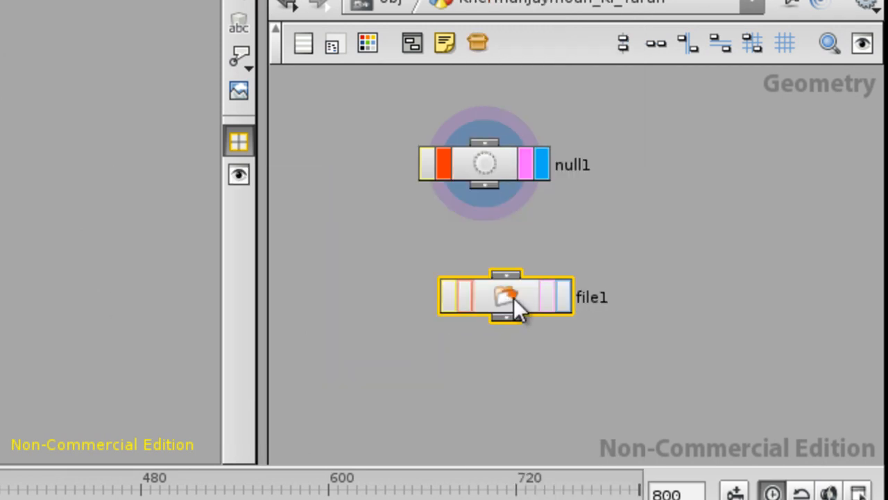
{"action": "double_click", "coordinate": [505, 296]}
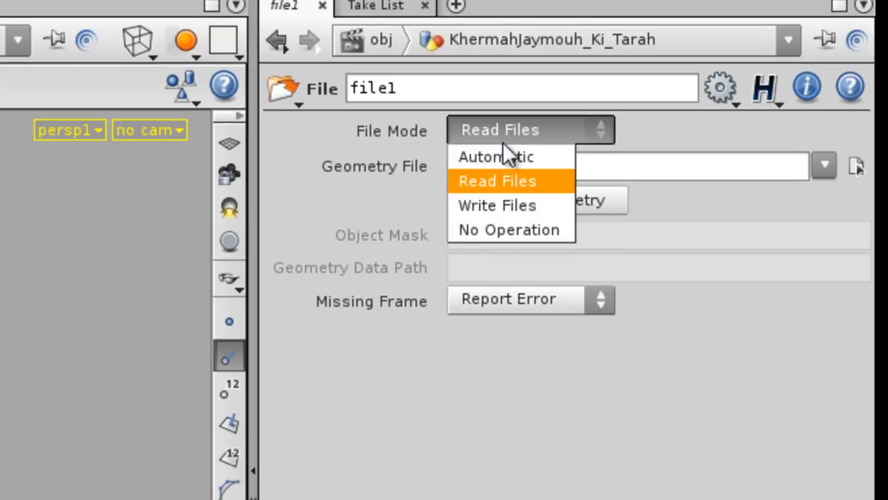
{"action": "left_click", "coordinate": [497, 205]}
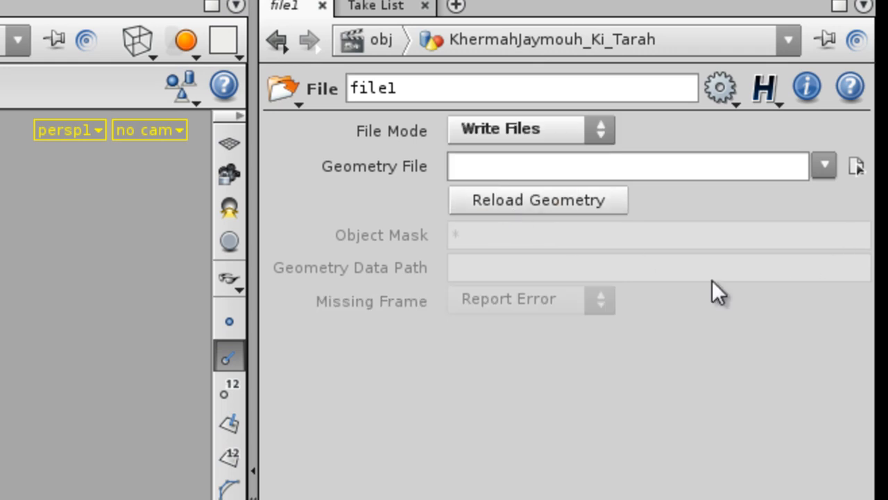
{"action": "mouse_move", "coordinate": [856, 174]}
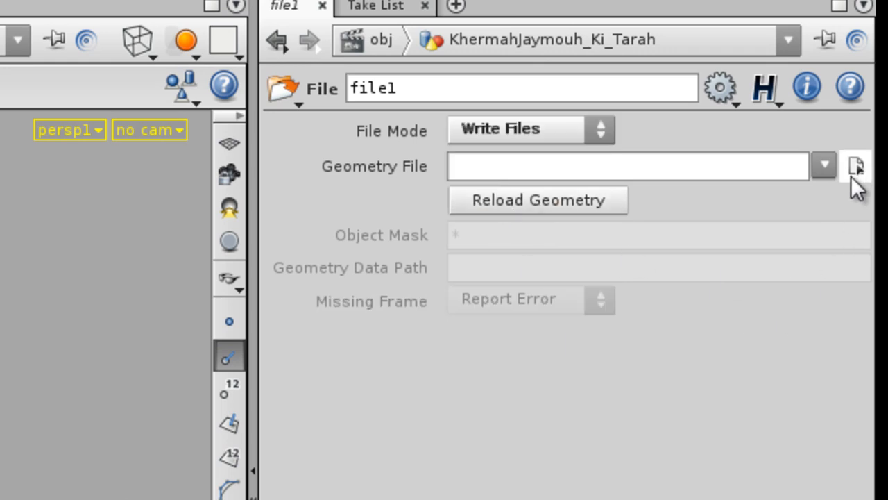
{"action": "left_click", "coordinate": [857, 166]}
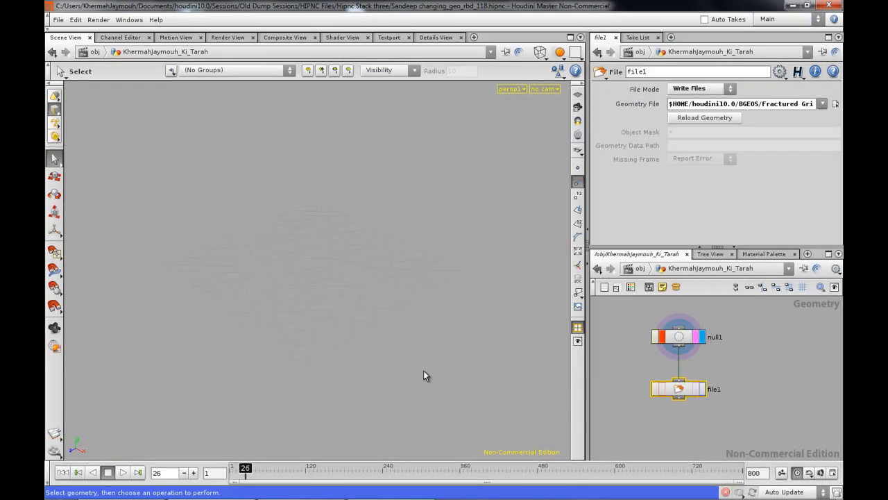
Set file1's display flag, move it beneath null1, and advance to frame 27
{"action": "left_click", "coordinate": [700, 389]}
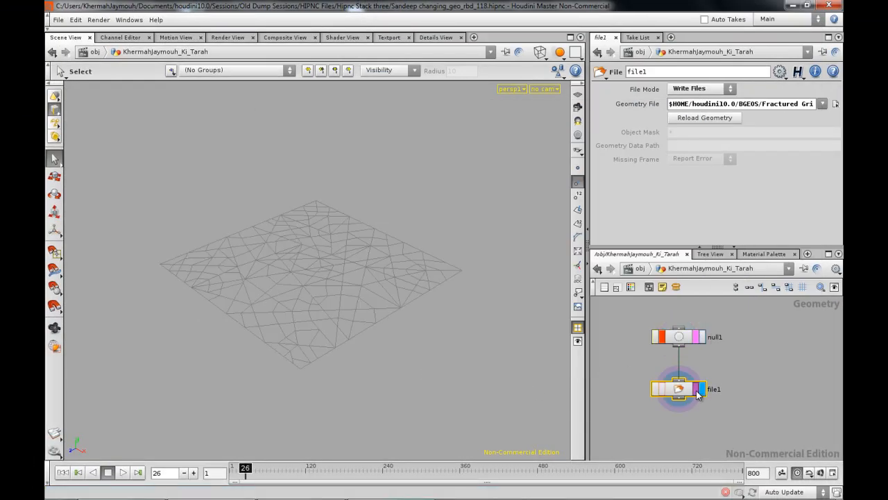
{"action": "left_click", "coordinate": [702, 389]}
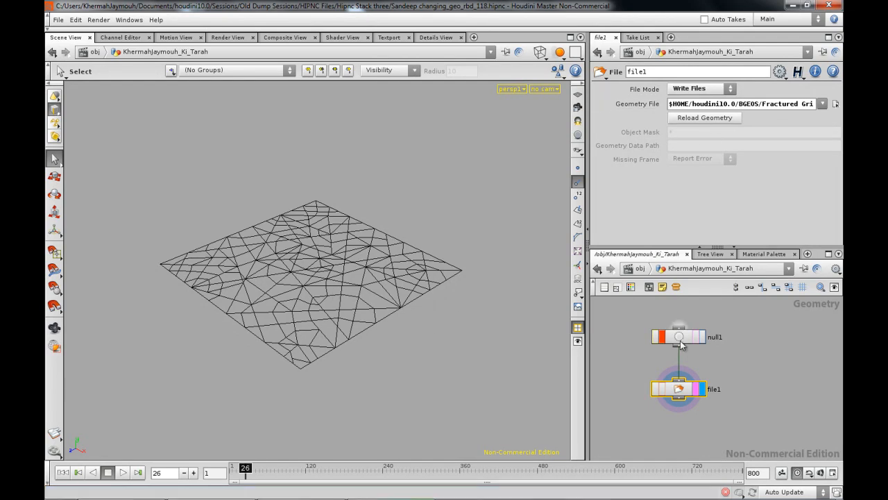
{"action": "left_click_drag", "start_coordinate": [679, 388], "coordinate": [678, 377]}
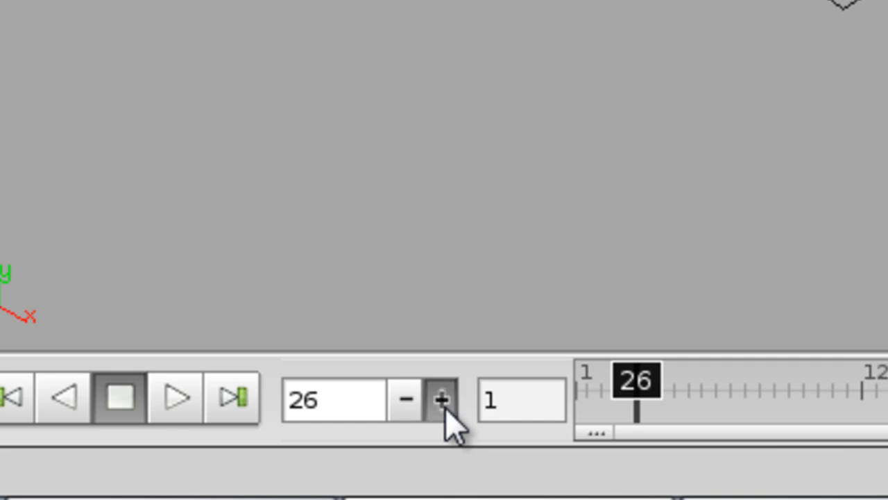
{"action": "left_click", "coordinate": [442, 399]}
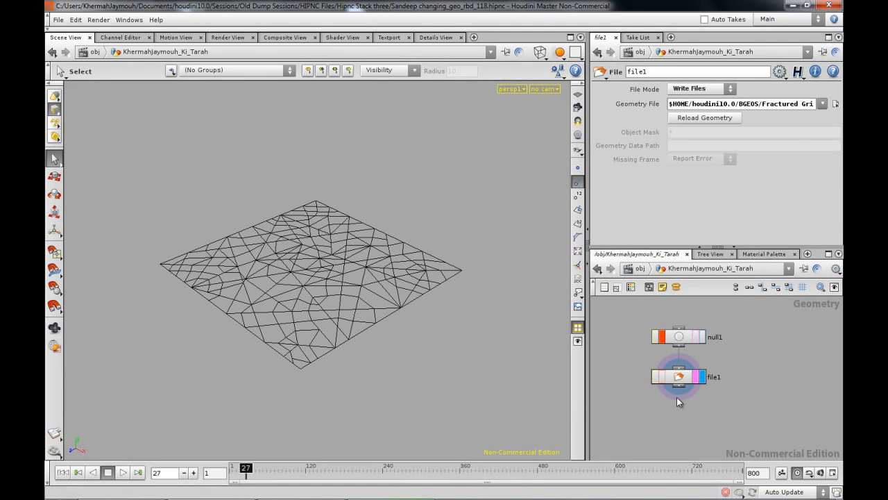
Add file2 reading the saved Fractured Grid .bgeo from BGEOS, checking null1 before reselecting file2
{"action": "key", "text": "tab"}
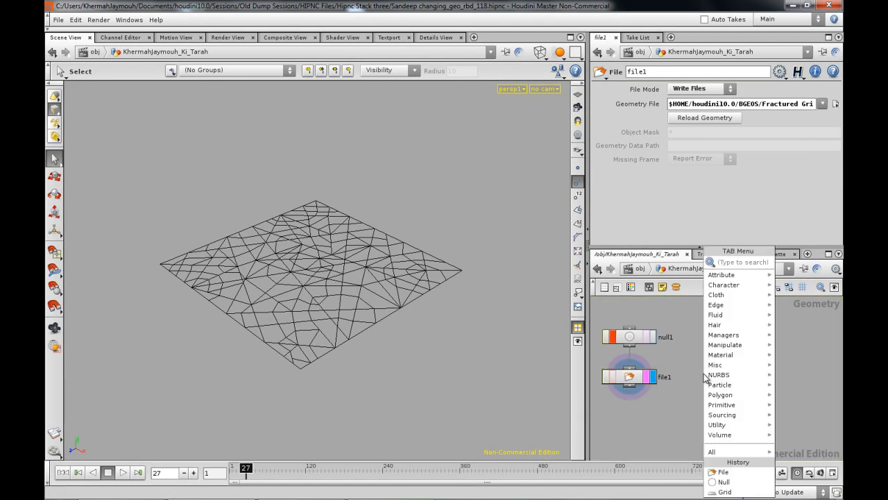
{"action": "left_click", "coordinate": [724, 471]}
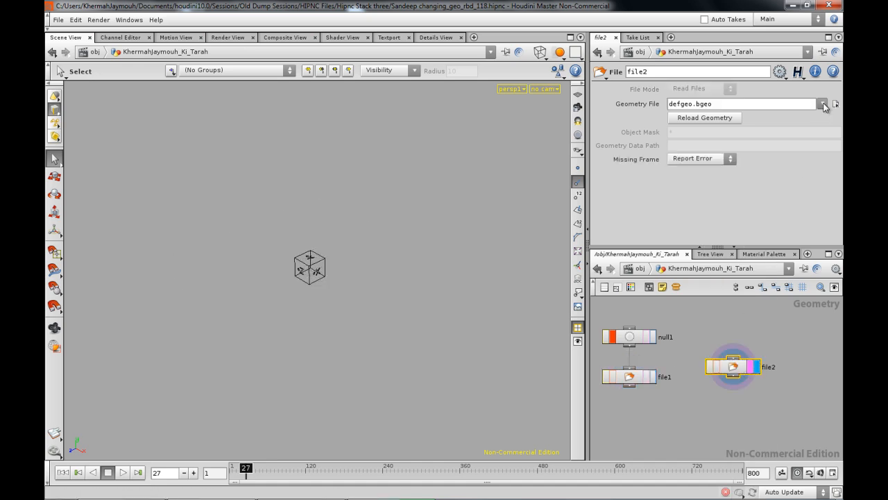
{"action": "left_click", "coordinate": [823, 103]}
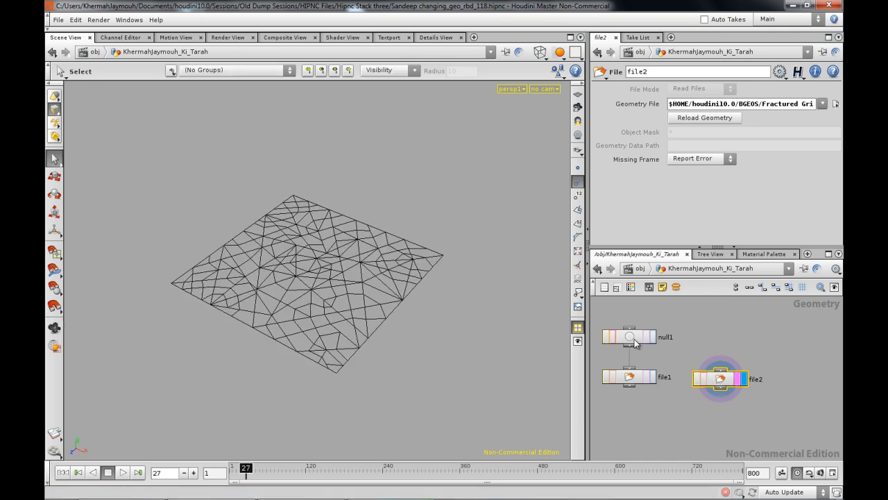
{"action": "left_click", "coordinate": [628, 337]}
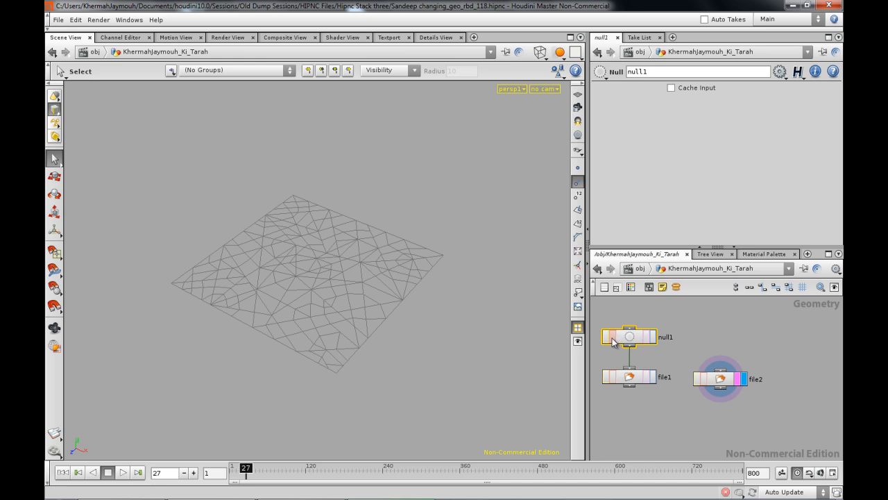
{"action": "left_click", "coordinate": [720, 379]}
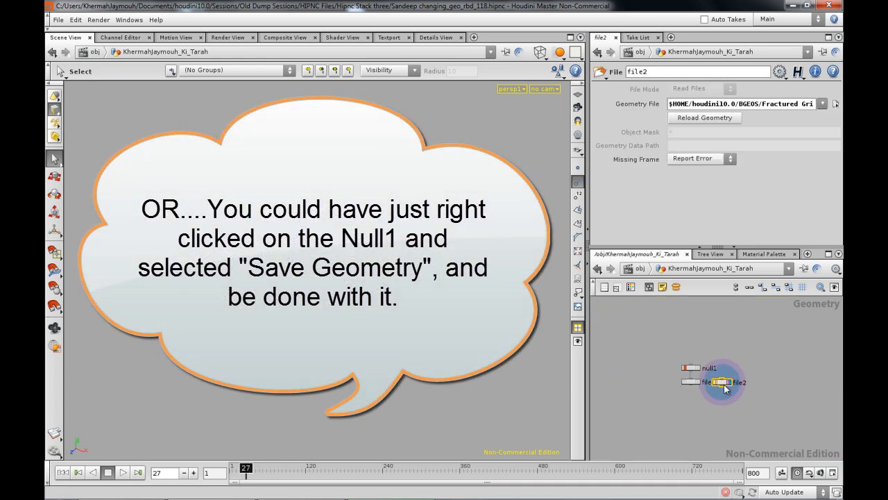
{"action": "mouse_move", "coordinate": [727, 383]}
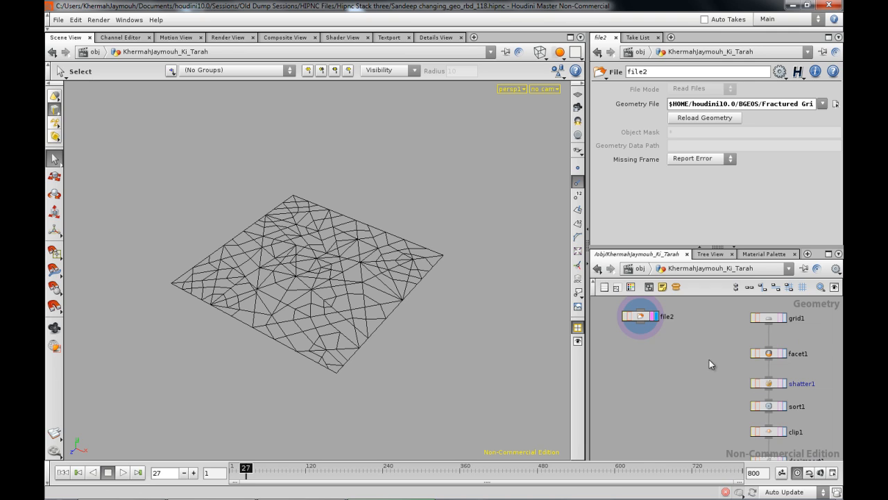
Move file2 lower and display shatter1 to inspect the original shattered grid
{"action": "left_click_drag", "start_coordinate": [640, 316], "coordinate": [640, 350]}
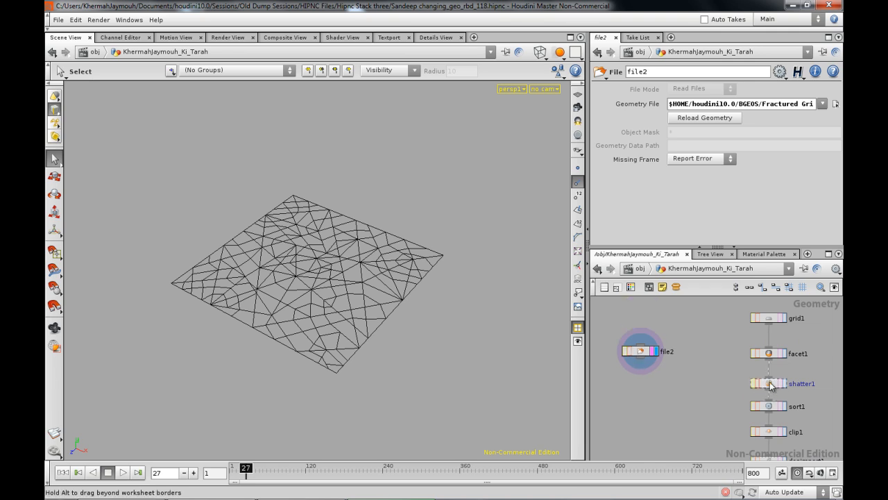
{"action": "left_click", "coordinate": [769, 384]}
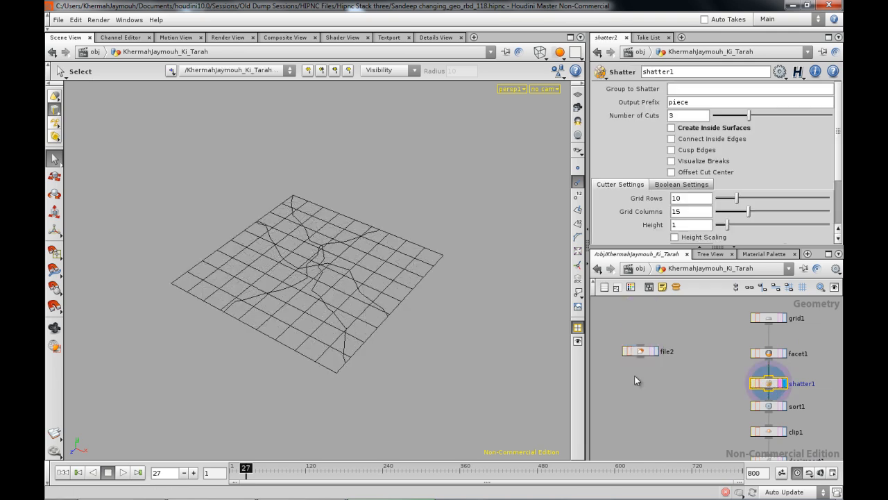
{"action": "left_click_drag", "start_coordinate": [312, 278], "coordinate": [366, 304]}
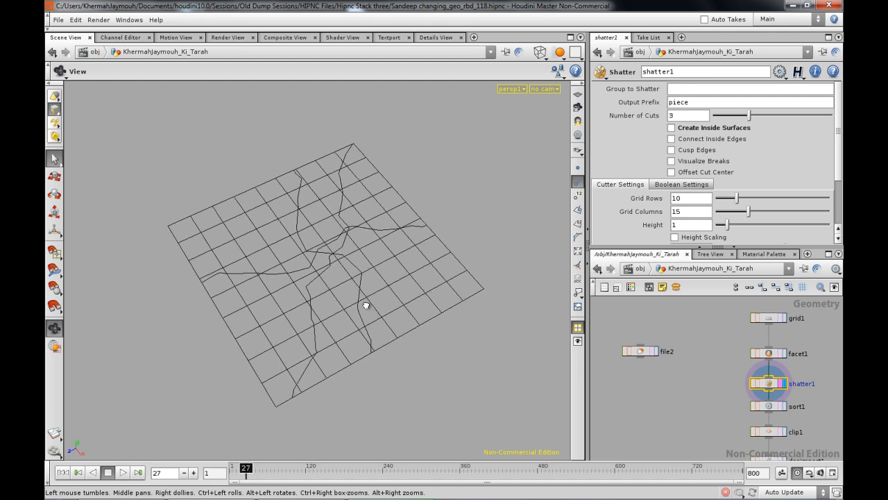
Put the display flag back on file2 and return to selection mode
{"action": "left_click", "coordinate": [640, 351]}
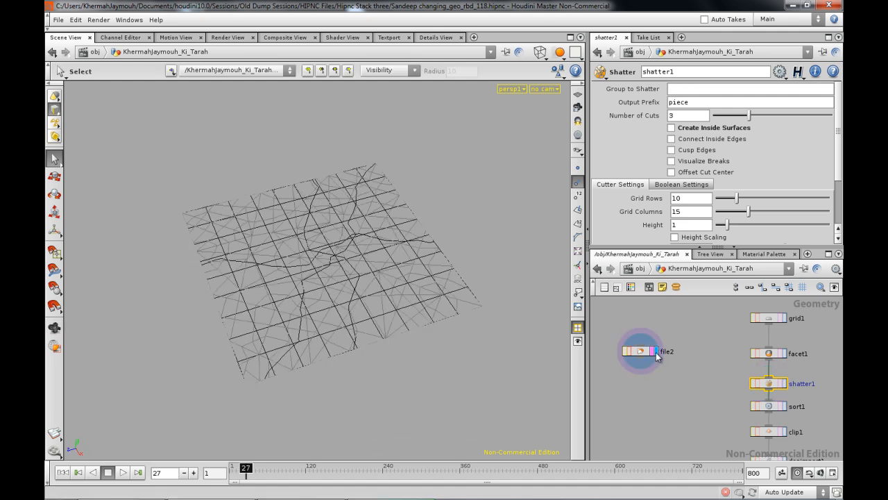
{"action": "left_click", "coordinate": [667, 351]}
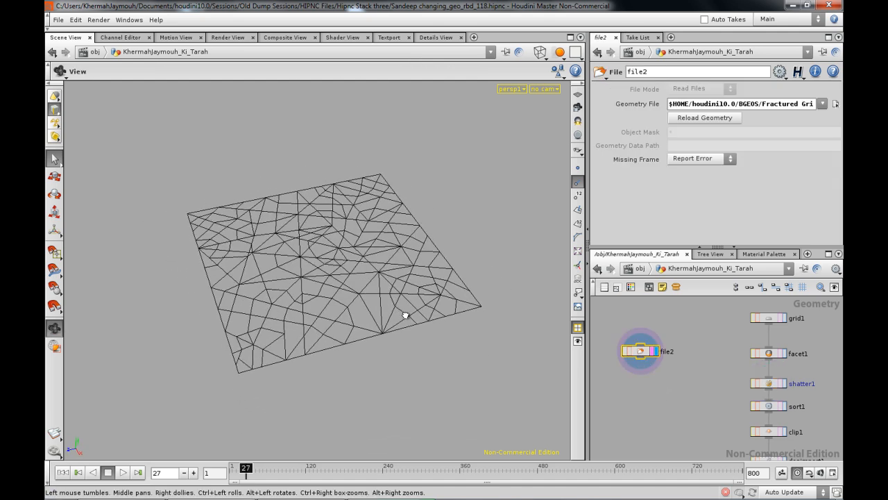
{"action": "left_click", "coordinate": [54, 158]}
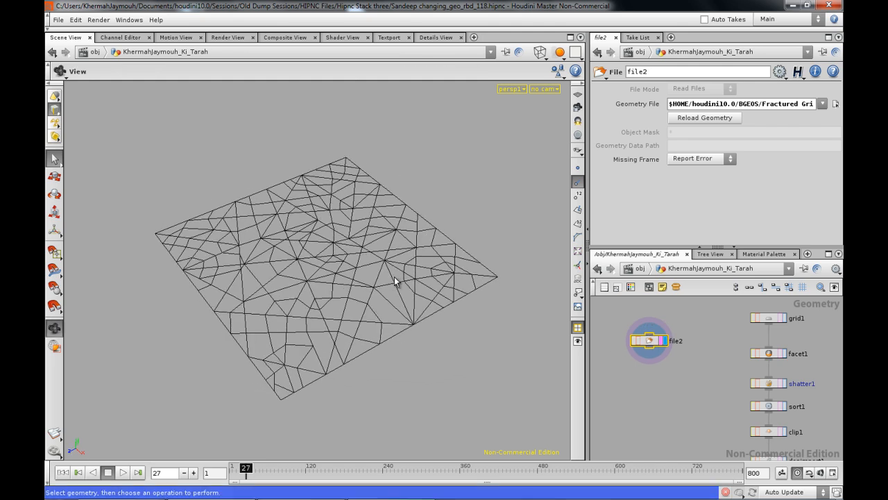
{"action": "left_click", "coordinate": [54, 158]}
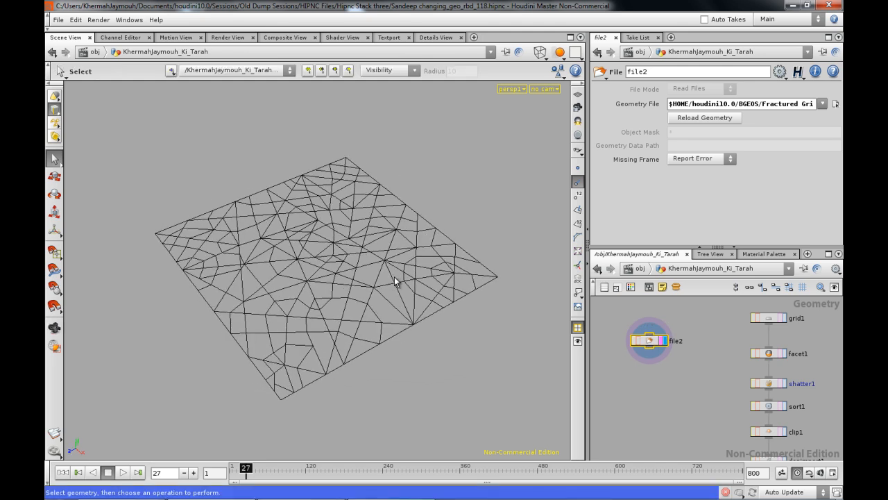
{"action": "mouse_move", "coordinate": [393, 340]}
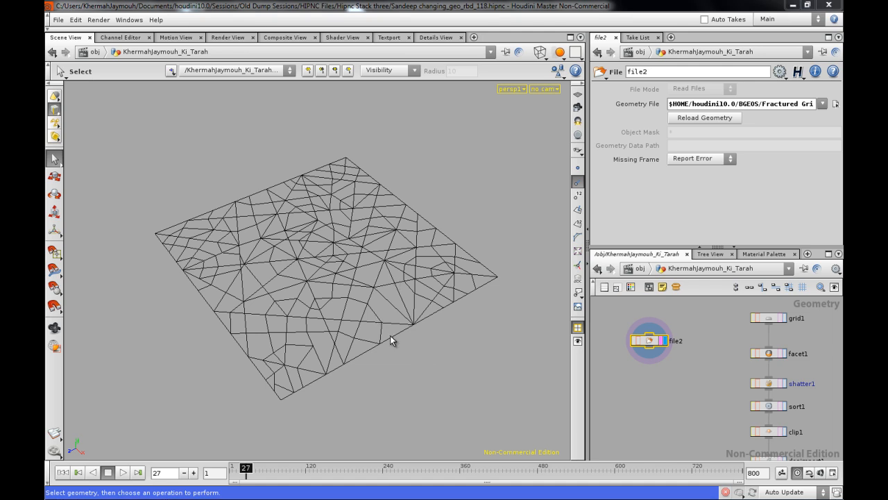